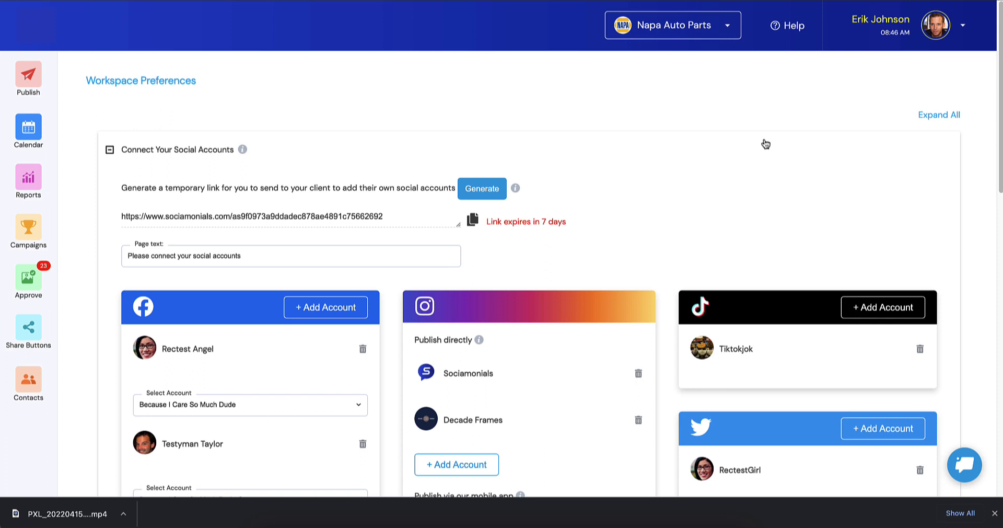
{"action": "mouse_move", "coordinate": [781, 305]}
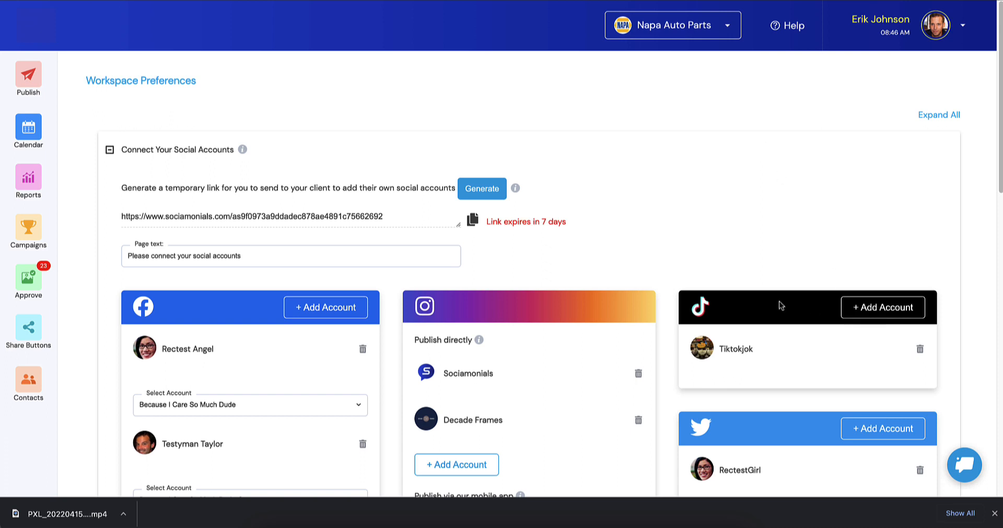
{"action": "mouse_move", "coordinate": [883, 347]}
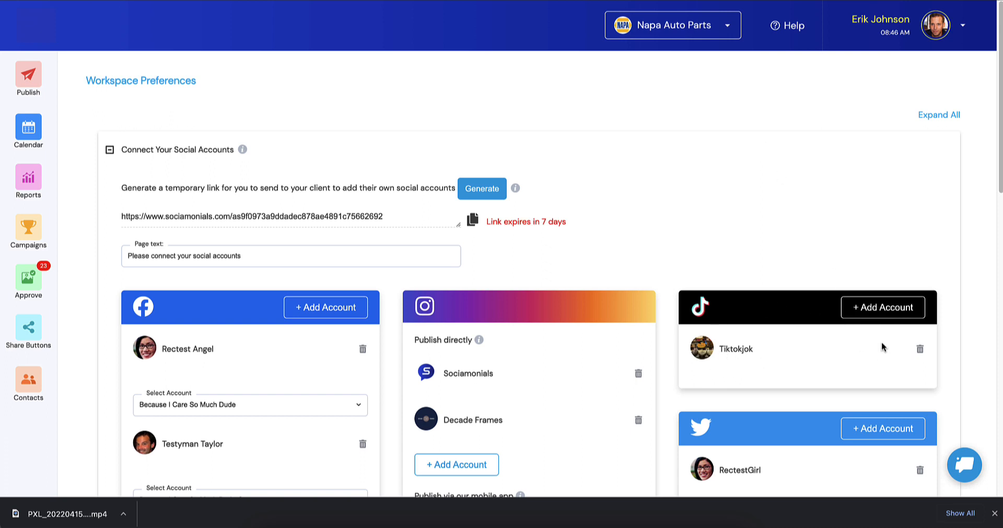
{"action": "mouse_move", "coordinate": [882, 345]}
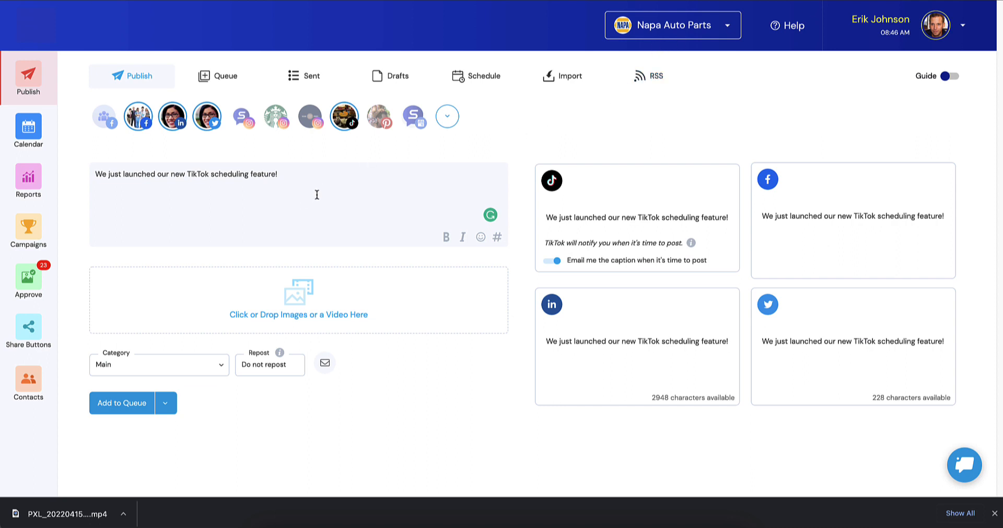
{"action": "mouse_move", "coordinate": [314, 190]}
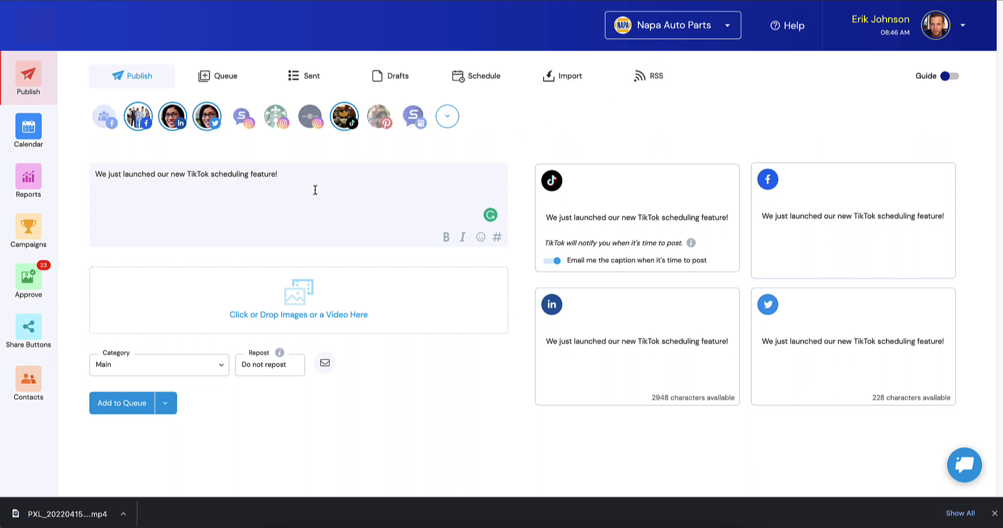
{"action": "mouse_move", "coordinate": [619, 186]}
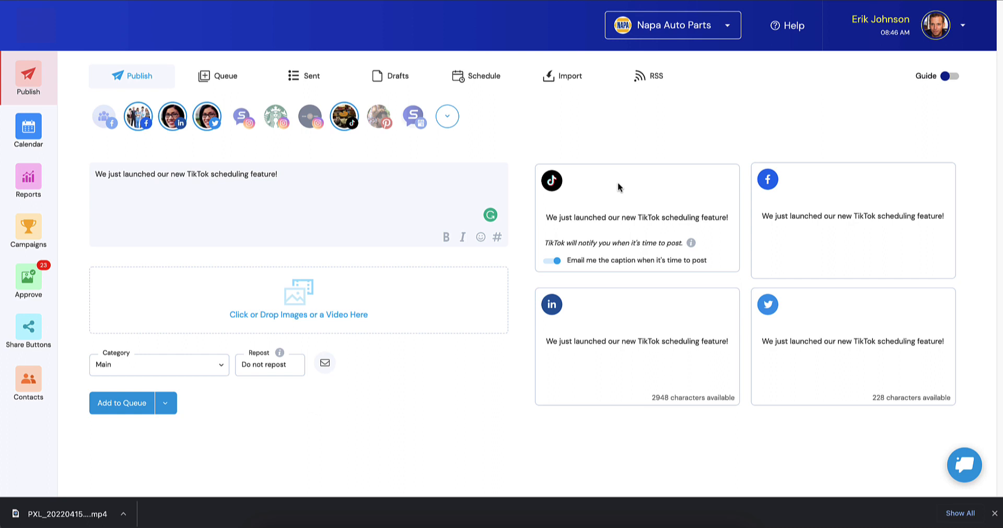
{"action": "mouse_move", "coordinate": [554, 306]}
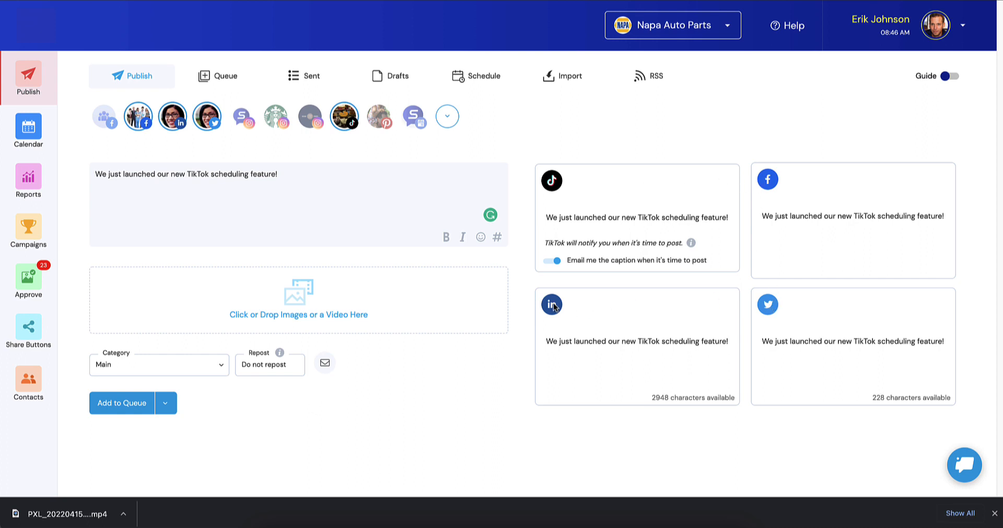
{"action": "mouse_move", "coordinate": [377, 220]}
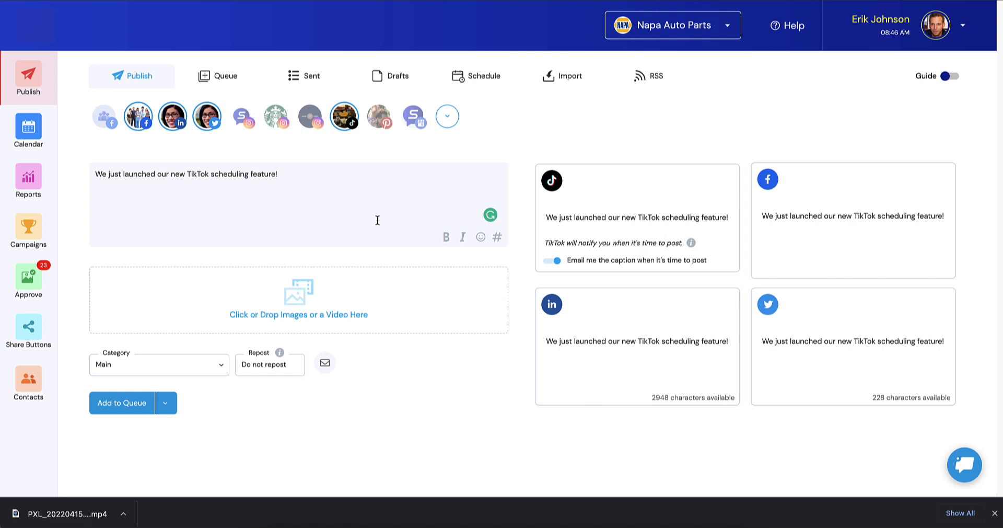
{"action": "mouse_move", "coordinate": [357, 217]}
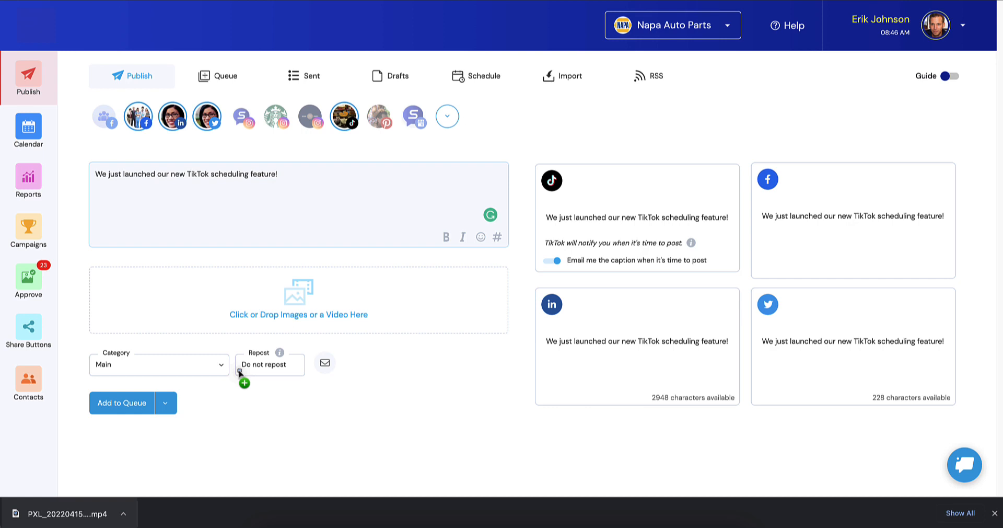
- Attach the recorded video to the post and show the saved hashtag groups list
{"action": "left_click", "coordinate": [297, 299]}
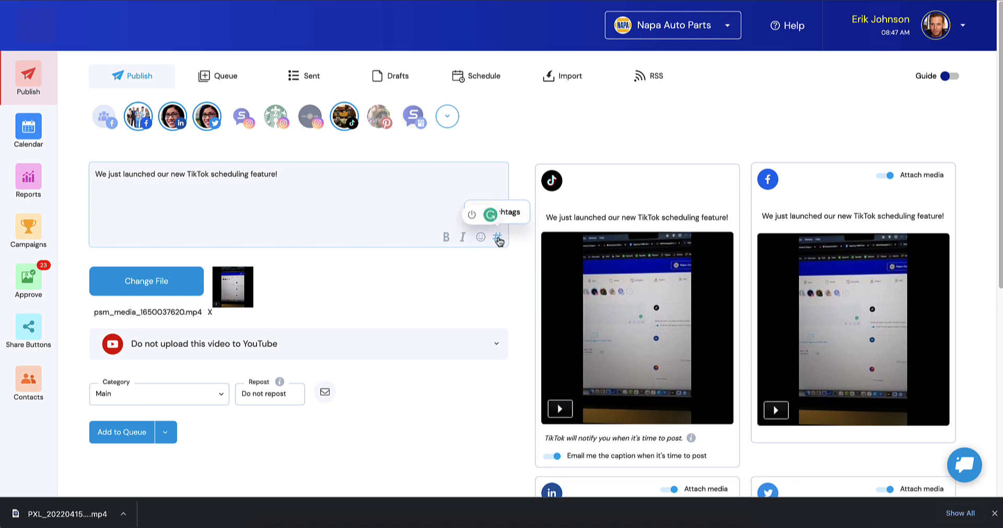
{"action": "left_click", "coordinate": [498, 237]}
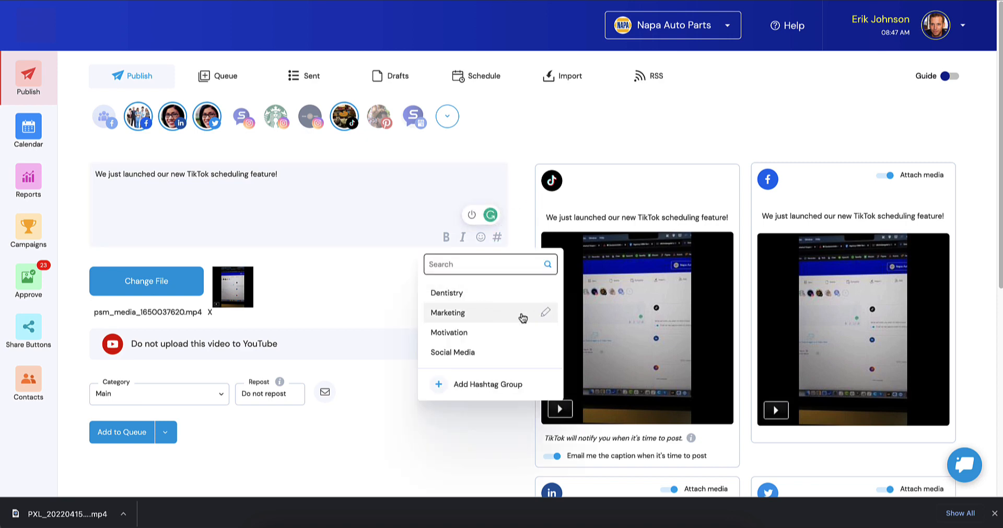
{"action": "mouse_move", "coordinate": [546, 317]}
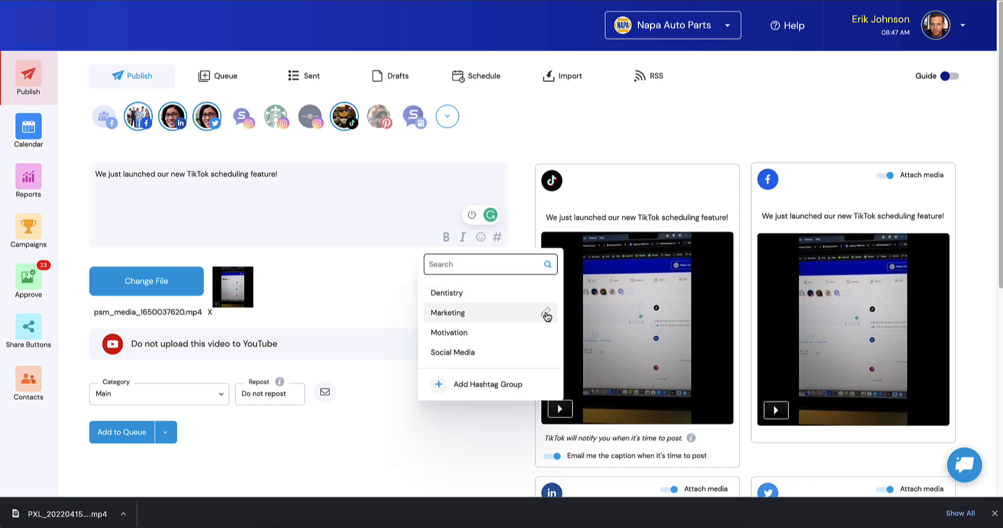
- Append #tiktok to the Marketing group's TikTok hashtags and save the group
{"action": "left_click", "coordinate": [448, 313]}
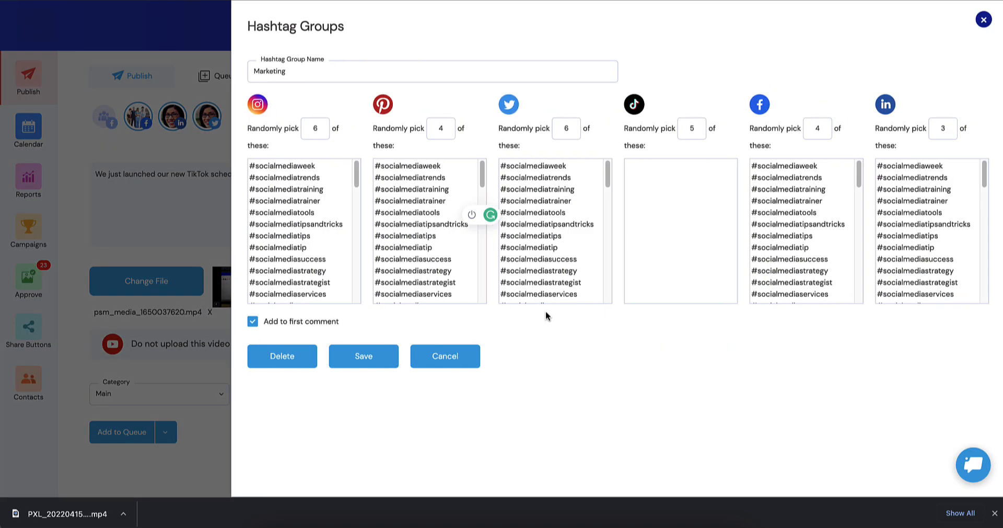
{"action": "mouse_move", "coordinate": [638, 125]}
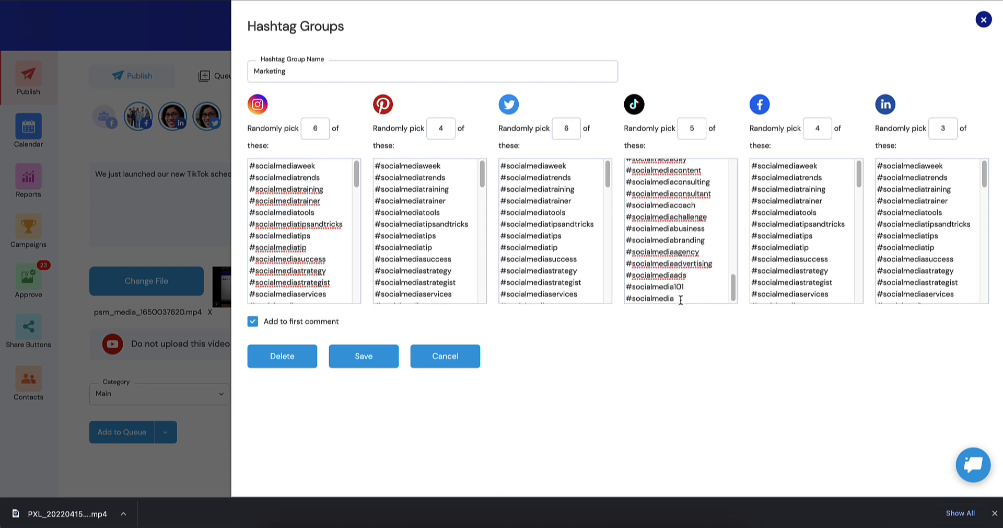
{"action": "type", "text": "#tiktok"}
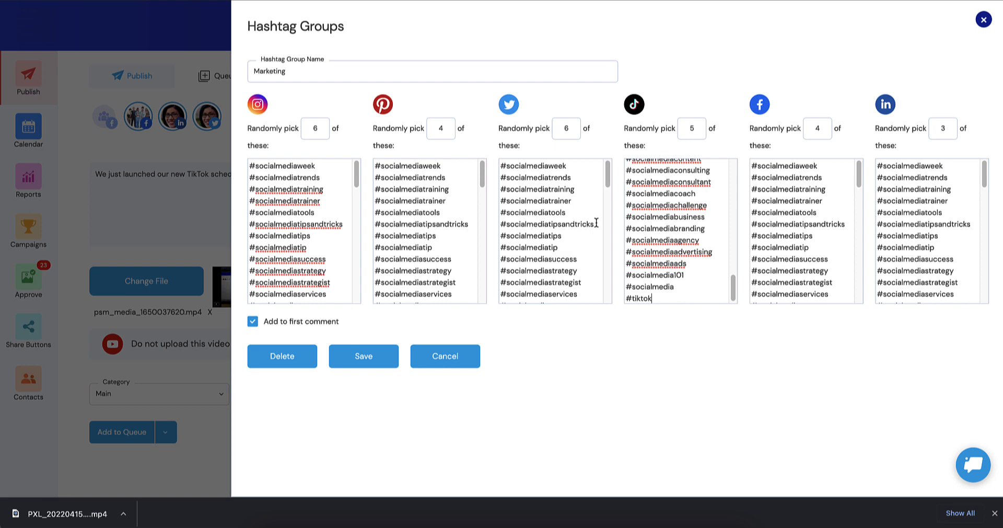
{"action": "left_click", "coordinate": [363, 356]}
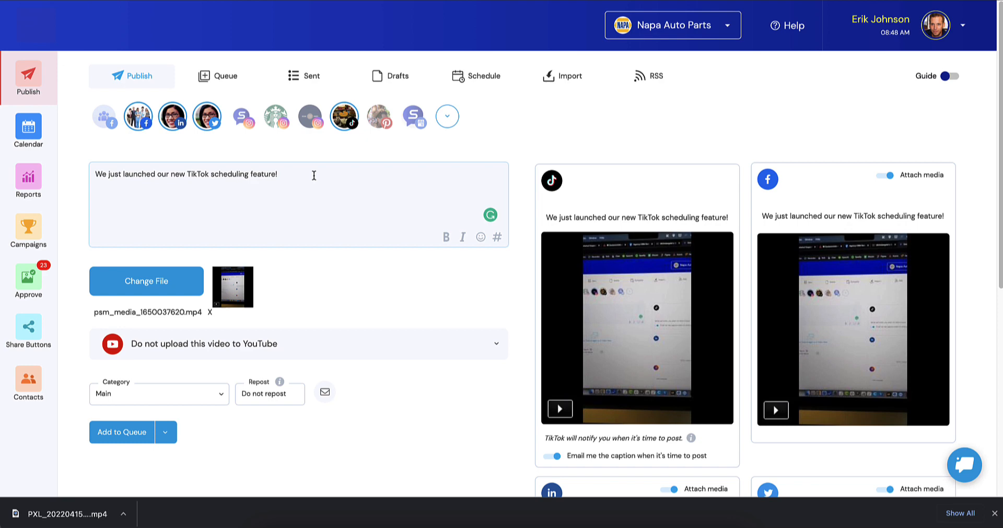
- Insert the Marketing hashtag group into each network's version of the post
{"action": "left_click", "coordinate": [497, 237]}
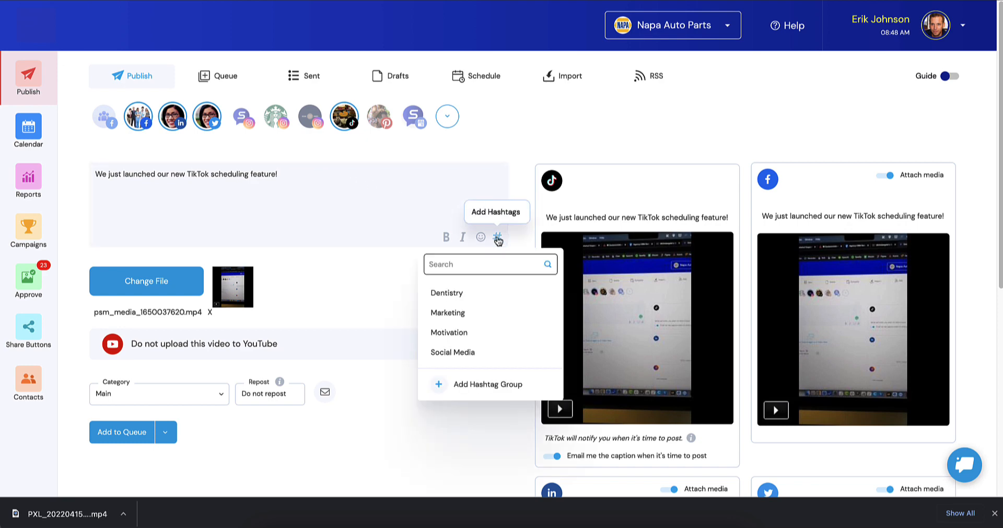
{"action": "left_click", "coordinate": [453, 351]}
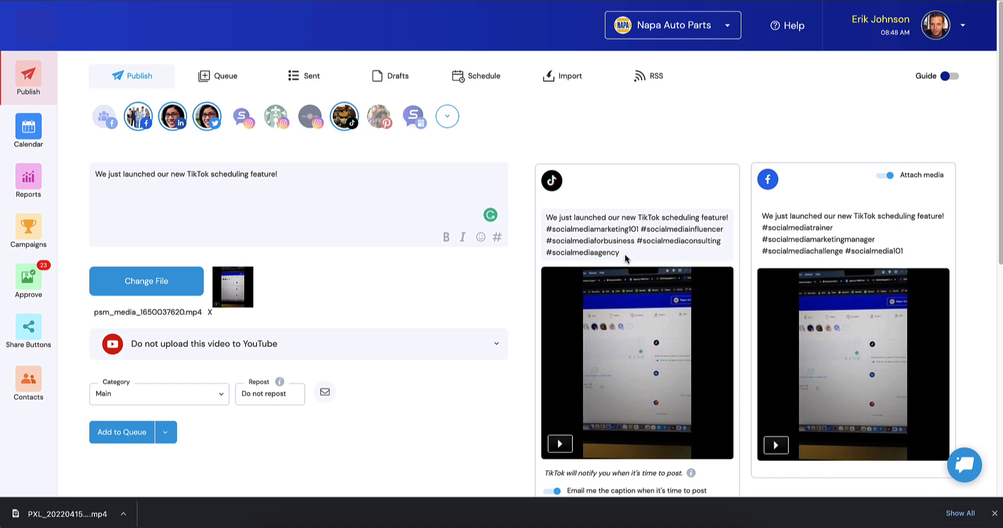
{"action": "scroll", "scroll_direction": "down", "scroll_amount": 3}
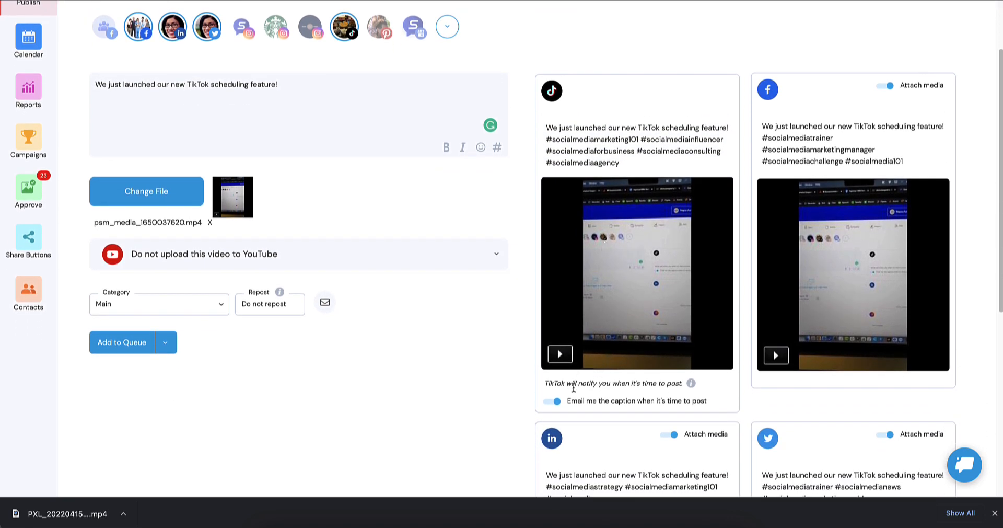
{"action": "mouse_move", "coordinate": [691, 383]}
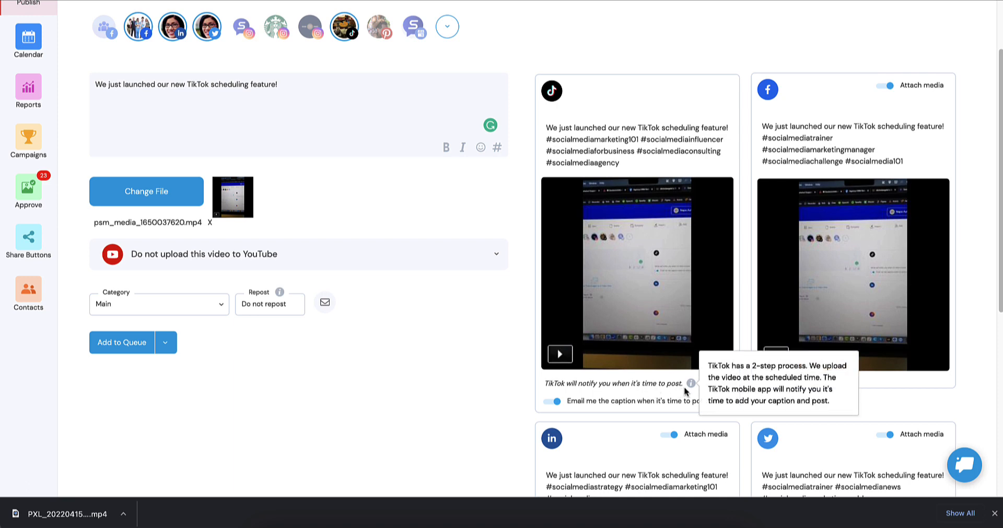
{"action": "mouse_move", "coordinate": [690, 391]}
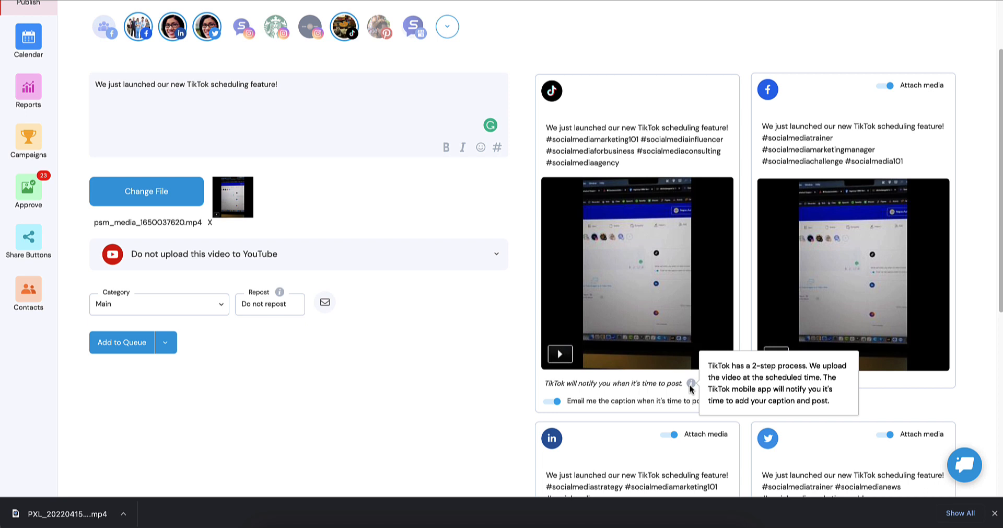
{"action": "mouse_move", "coordinate": [656, 378]}
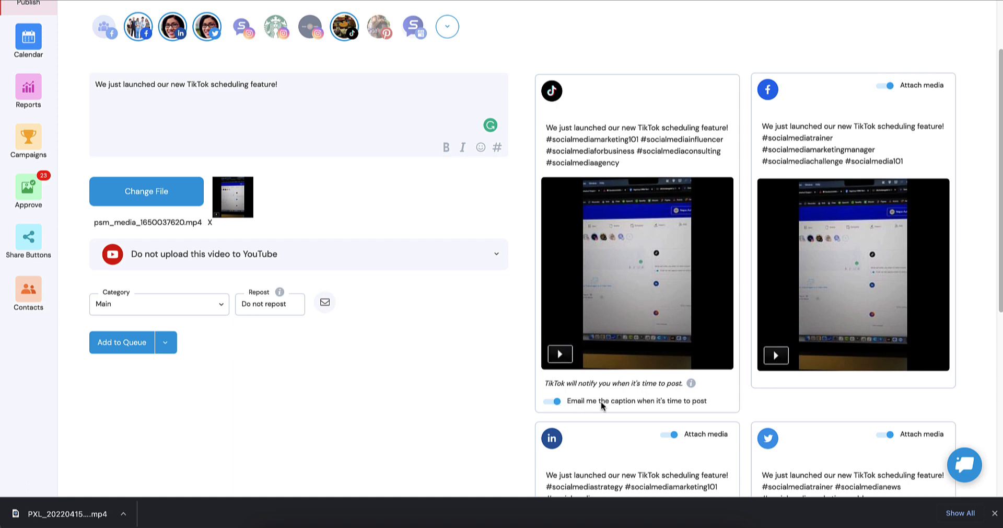
{"action": "mouse_move", "coordinate": [610, 406]}
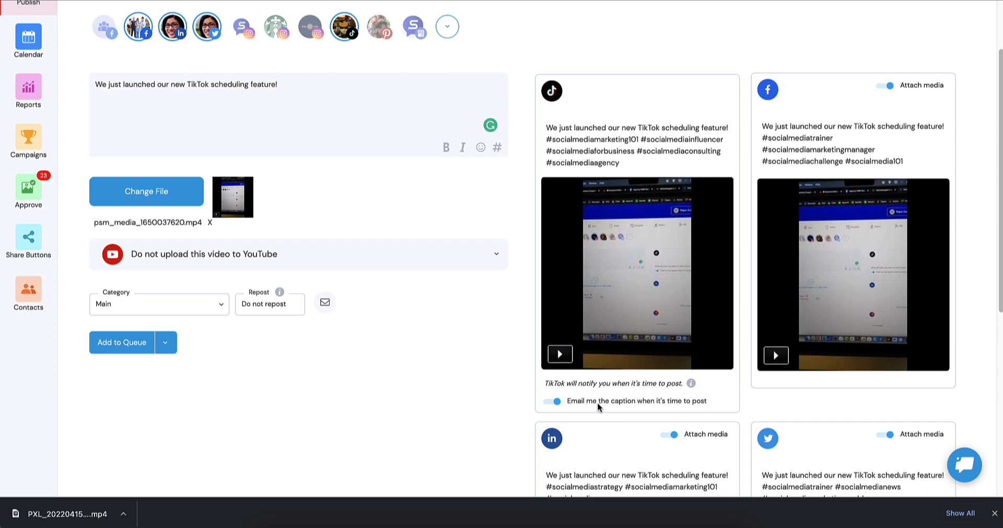
{"action": "mouse_move", "coordinate": [659, 403]}
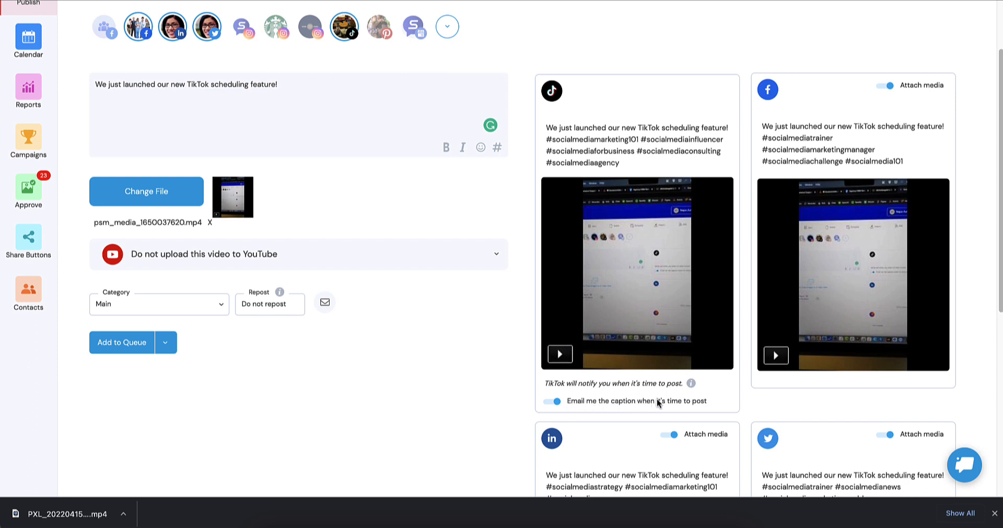
{"action": "mouse_move", "coordinate": [704, 405]}
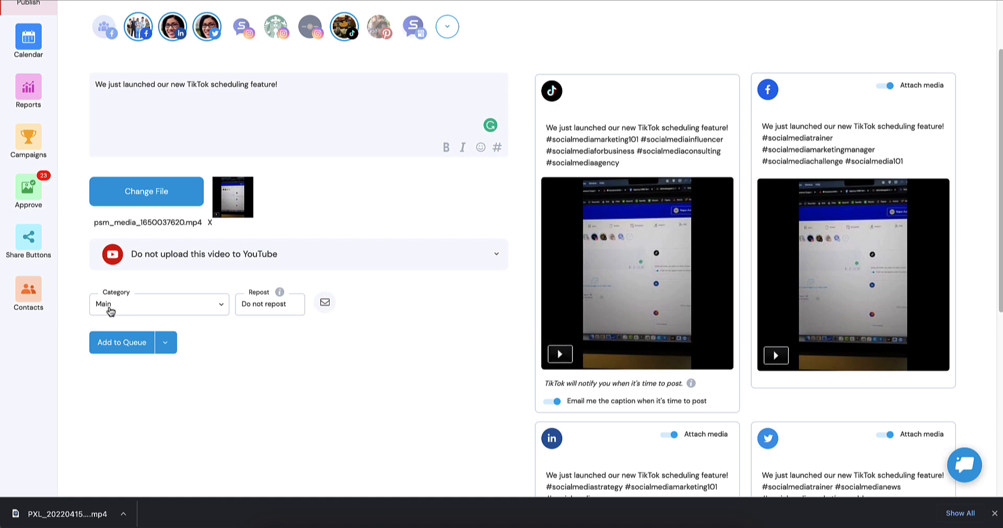
- Change the post category from Main to Awareness
{"action": "left_click", "coordinate": [158, 304]}
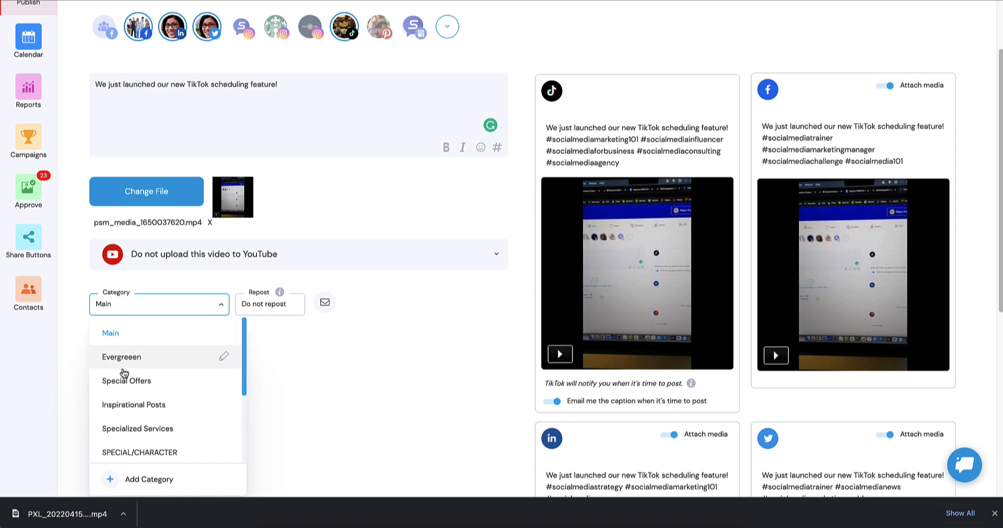
{"action": "scroll", "scroll_direction": "down", "scroll_amount": 3}
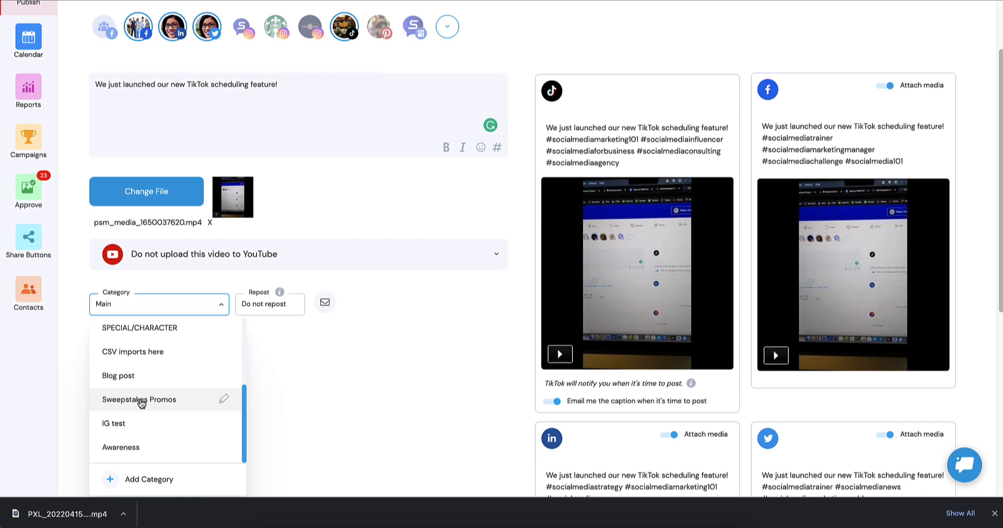
{"action": "left_click", "coordinate": [120, 447]}
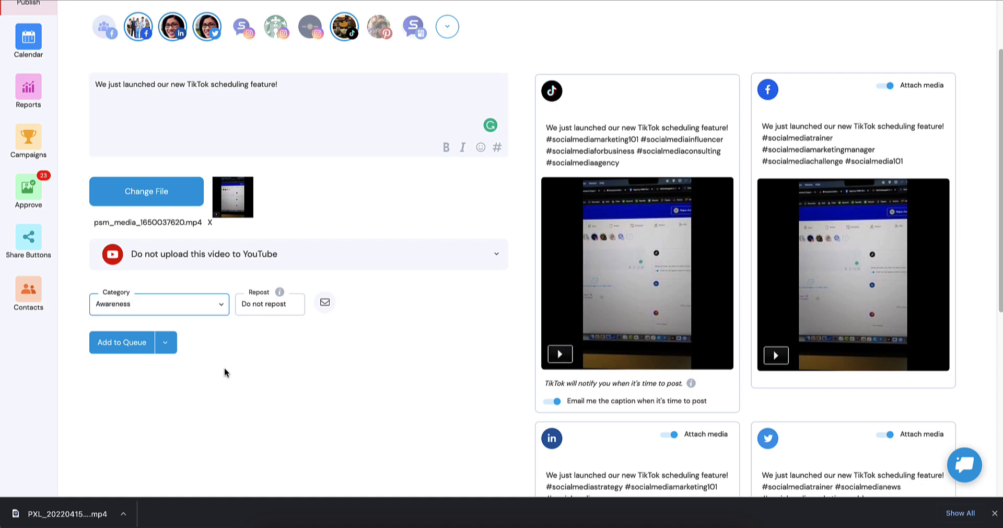
{"action": "mouse_move", "coordinate": [242, 347]}
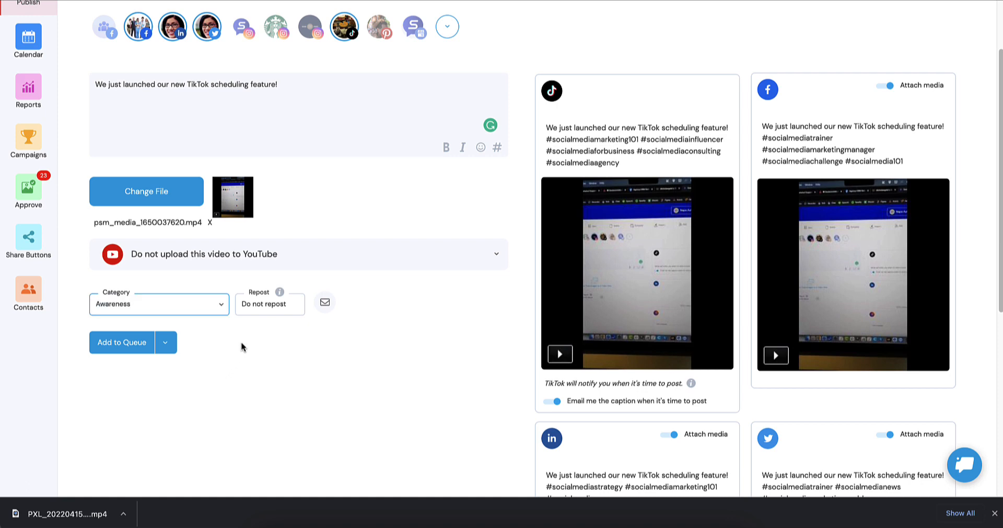
{"action": "left_click", "coordinate": [269, 304]}
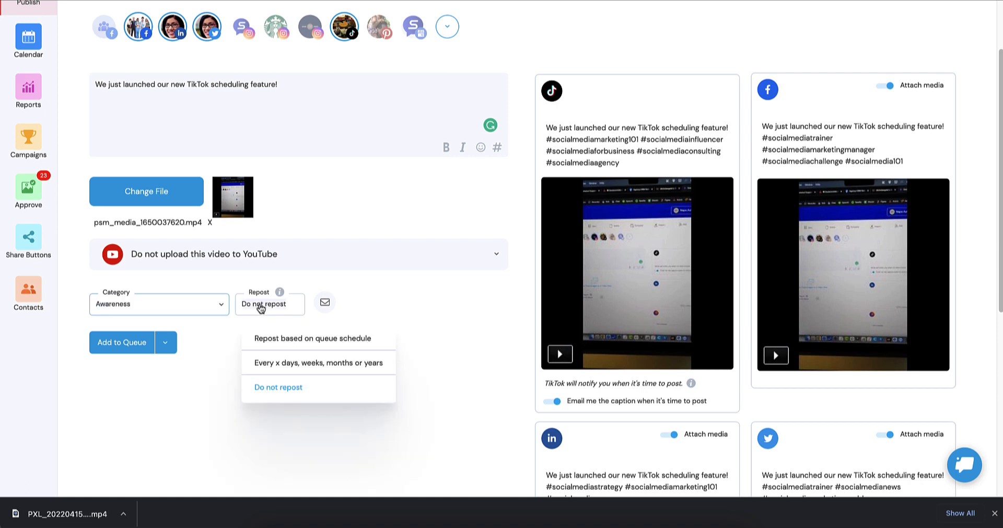
{"action": "mouse_move", "coordinate": [282, 346]}
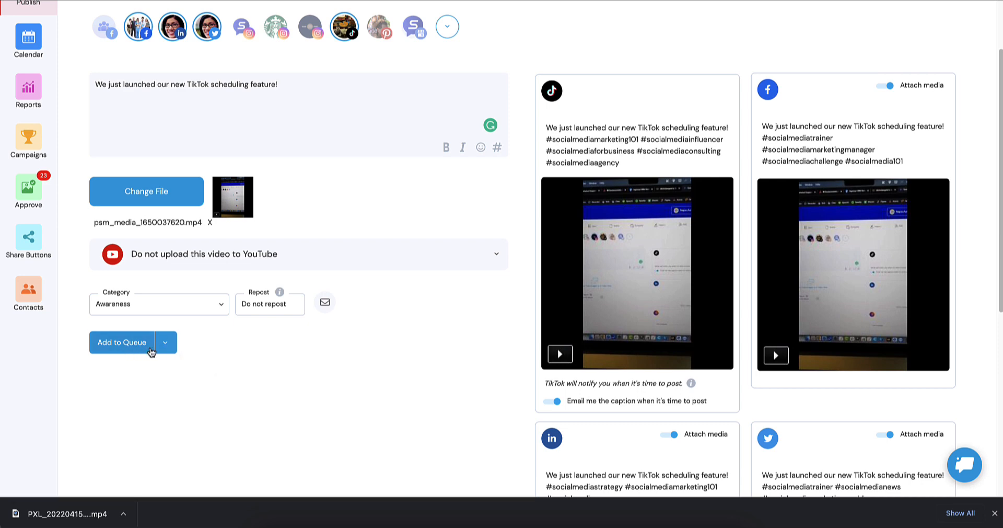
- Publish the announcement post immediately with Publish Now and wait for it to finish
{"action": "left_click", "coordinate": [165, 343]}
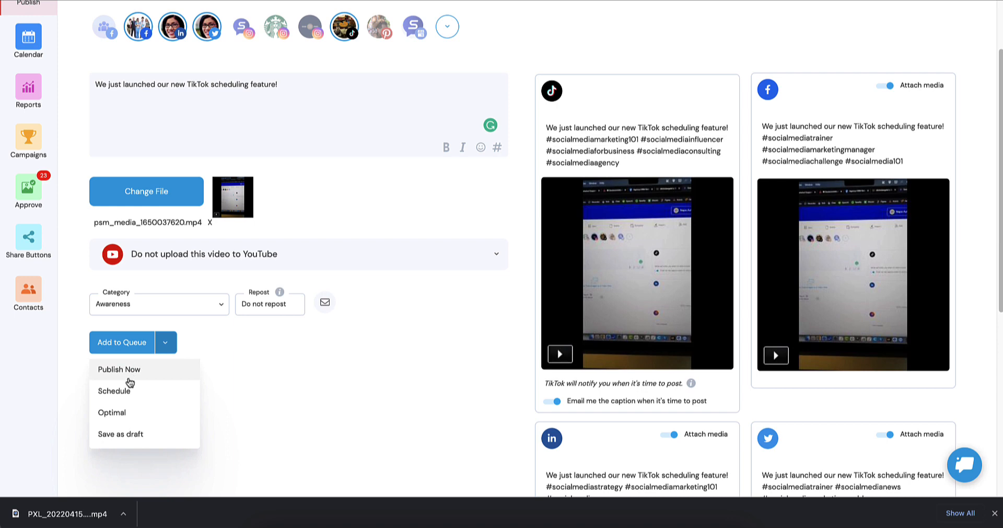
{"action": "mouse_move", "coordinate": [123, 416]}
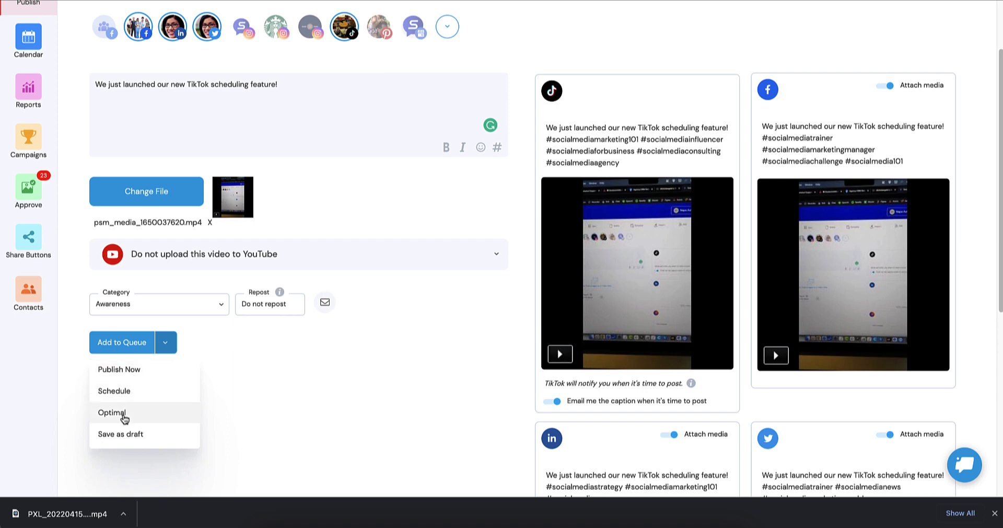
{"action": "mouse_move", "coordinate": [122, 433]}
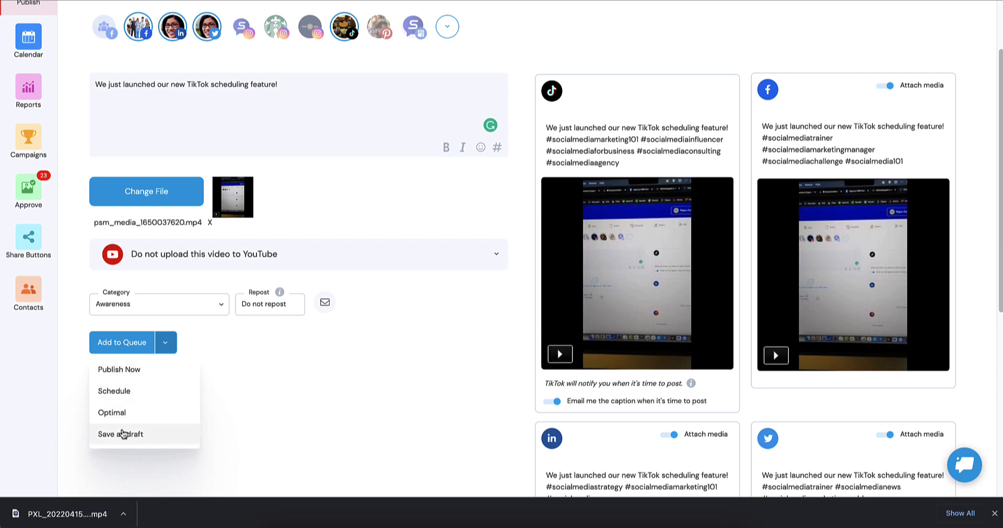
{"action": "mouse_move", "coordinate": [119, 369]}
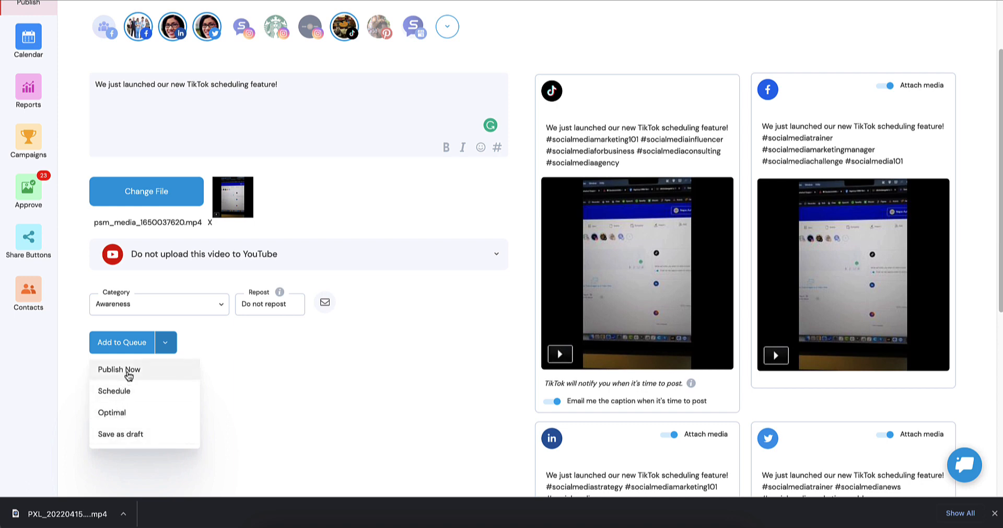
{"action": "left_click", "coordinate": [119, 369]}
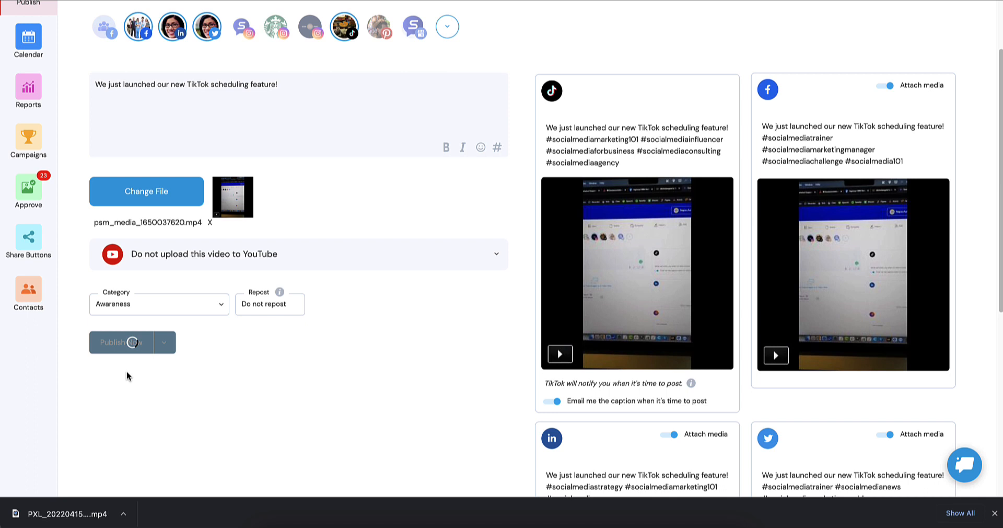
{"action": "left_click", "coordinate": [120, 341]}
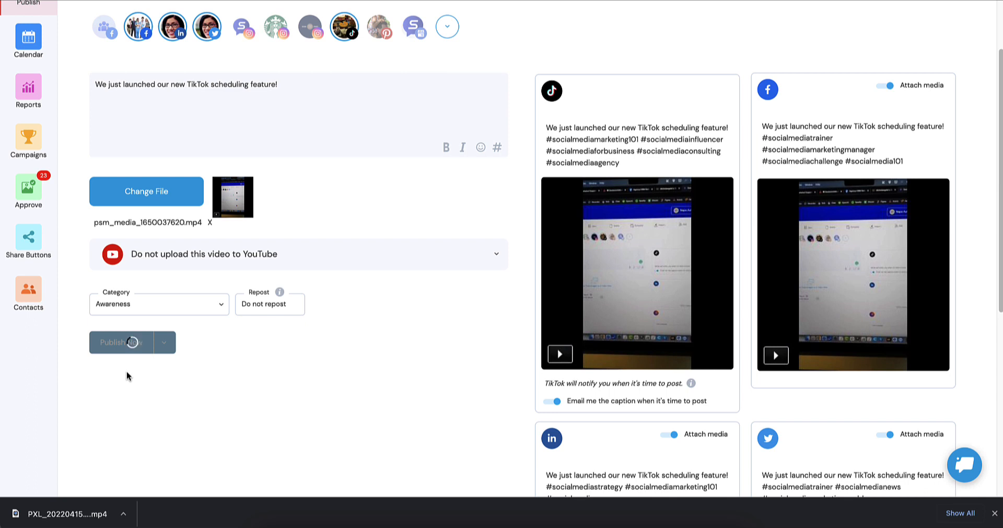
{"action": "left_click", "coordinate": [121, 341]}
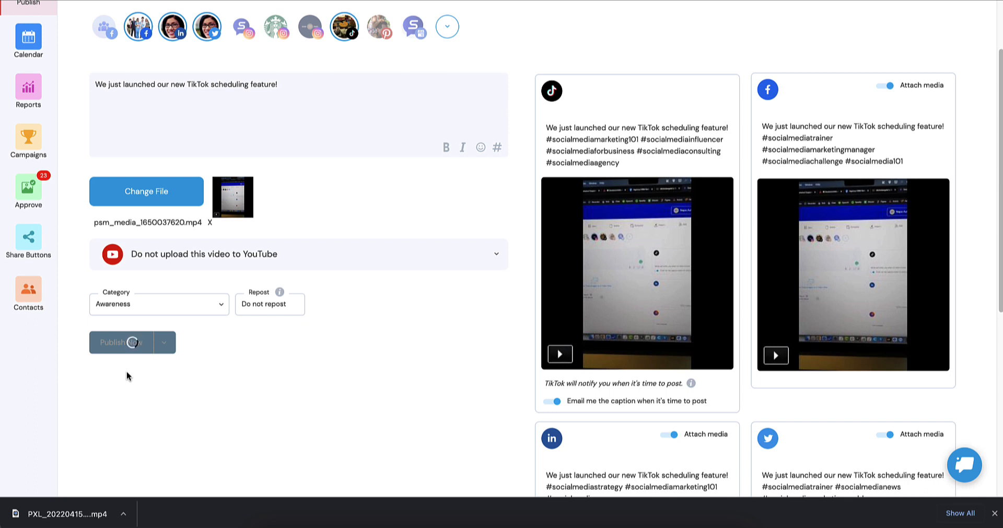
{"action": "left_click", "coordinate": [121, 341]}
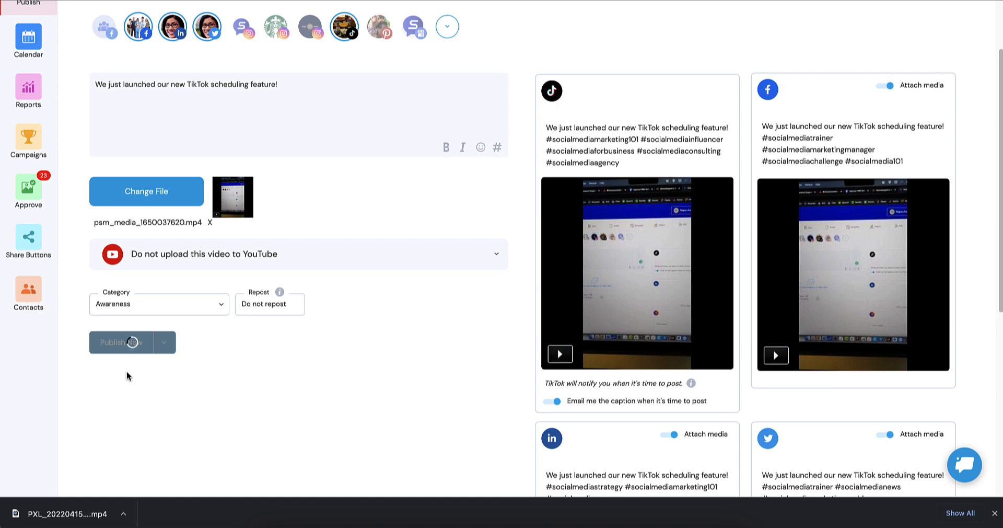
{"action": "left_click", "coordinate": [120, 342]}
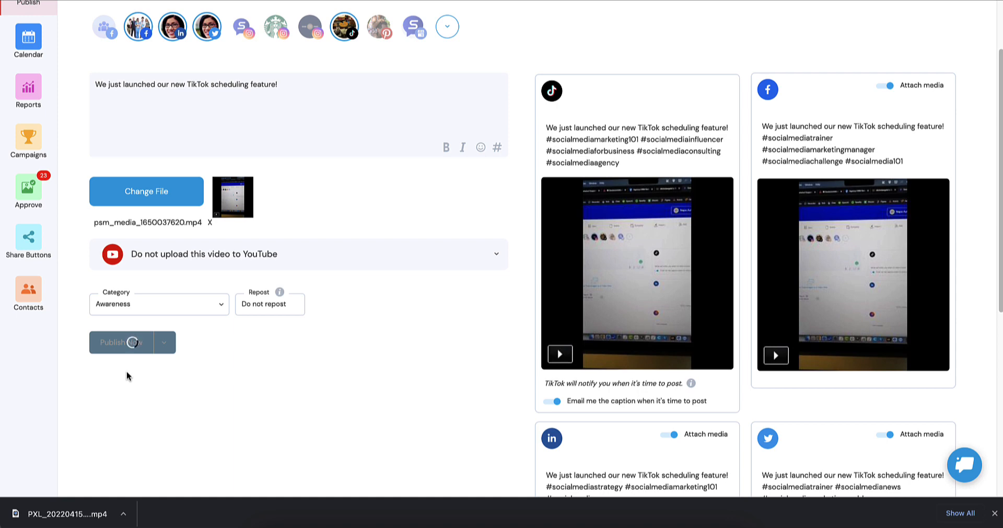
{"action": "left_click", "coordinate": [121, 342]}
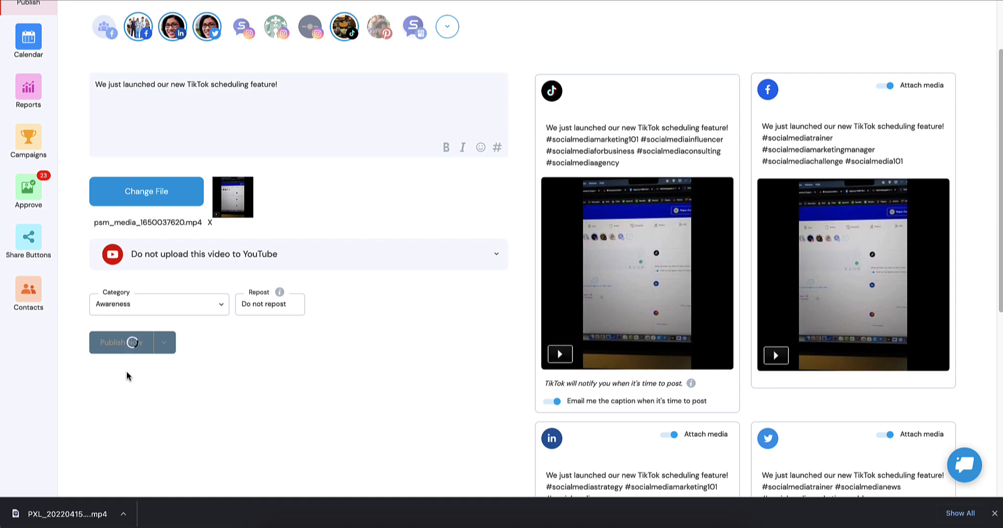
{"action": "left_click", "coordinate": [119, 342]}
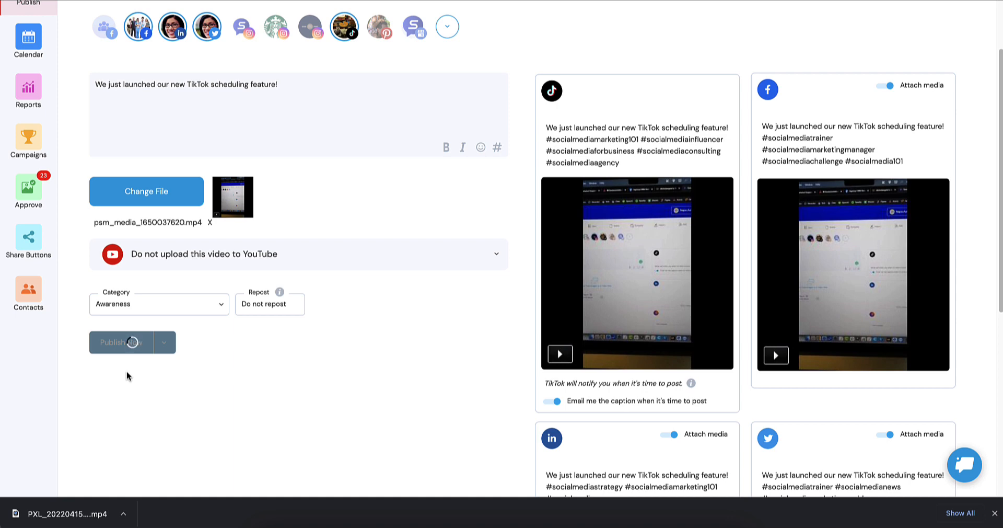
{"action": "left_click", "coordinate": [119, 342]}
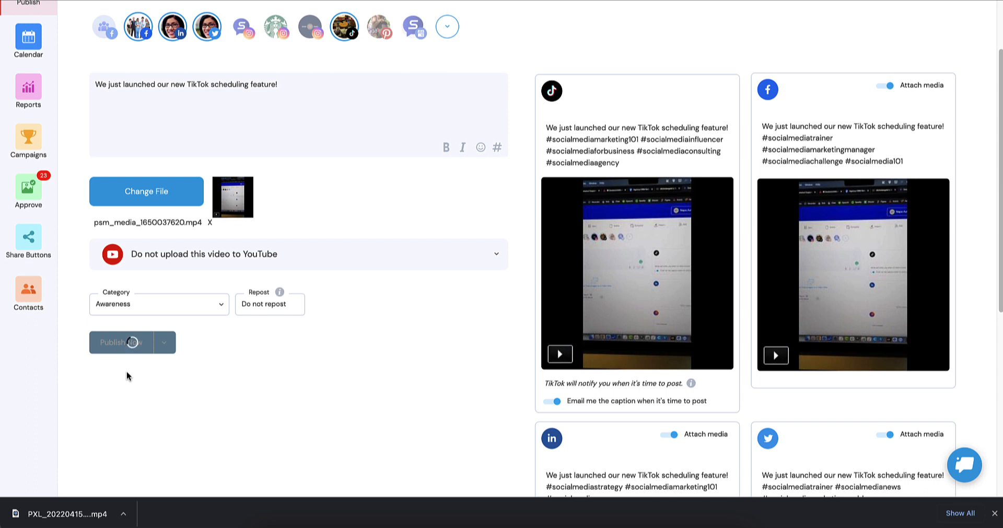
{"action": "left_click", "coordinate": [120, 341]}
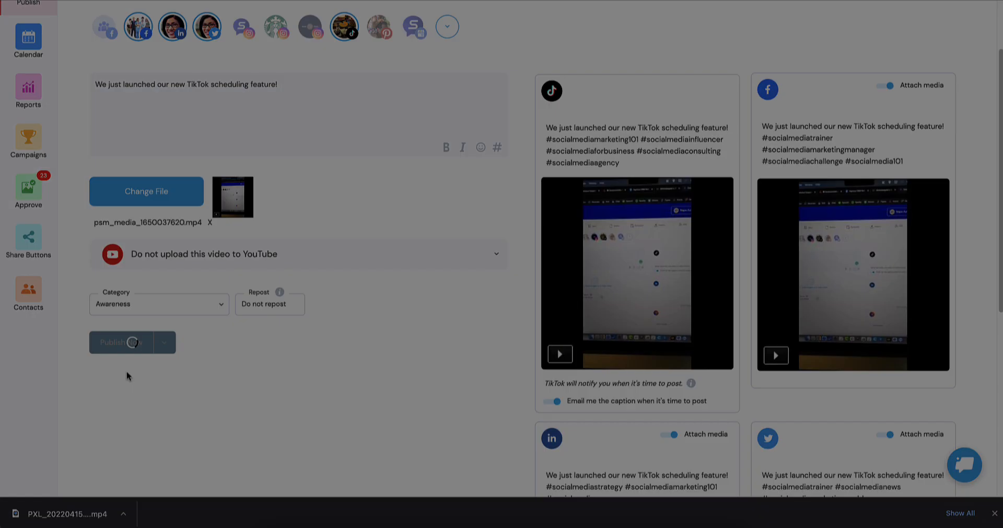
{"action": "left_click", "coordinate": [121, 342]}
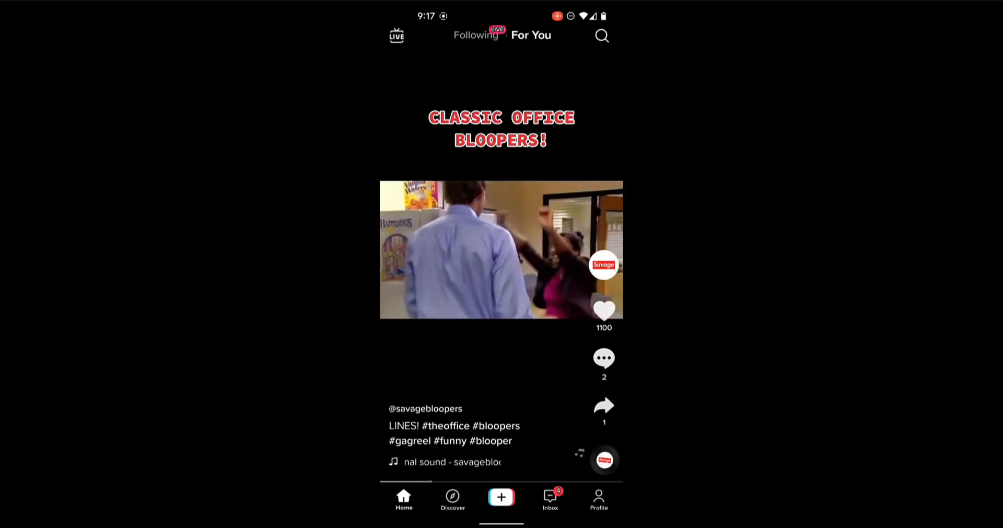
- Open the 'Your video from Campaign Share is ready' notification and continue to post details
{"action": "left_click", "coordinate": [549, 500]}
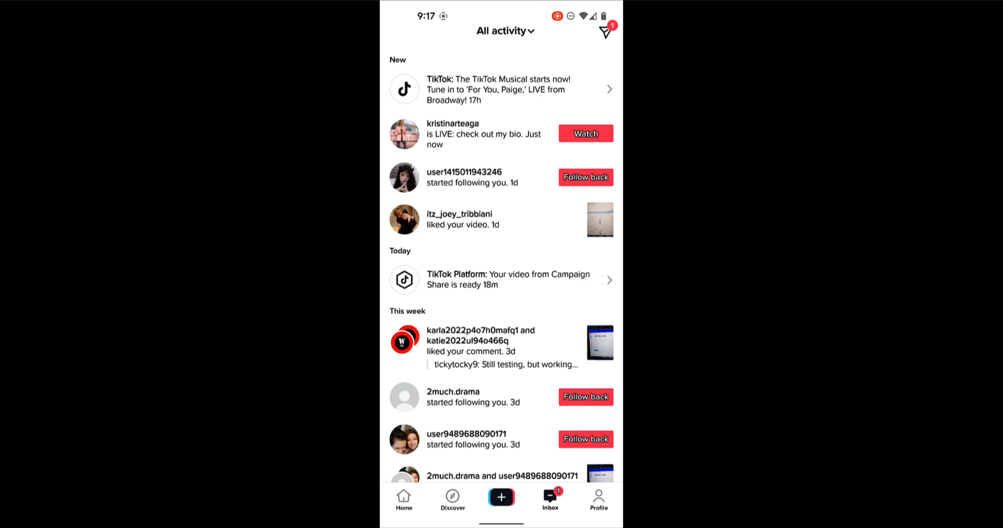
{"action": "left_click", "coordinate": [501, 280]}
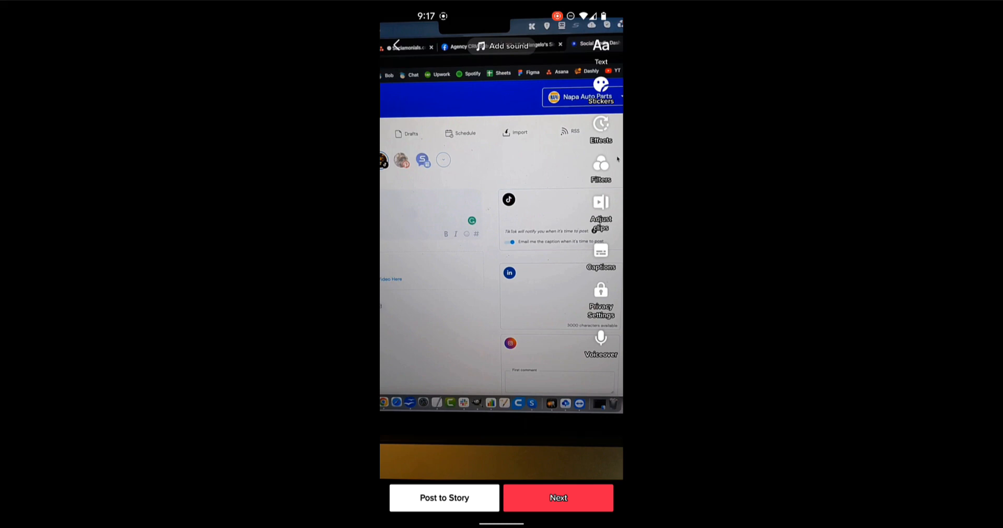
{"action": "left_click", "coordinate": [557, 496]}
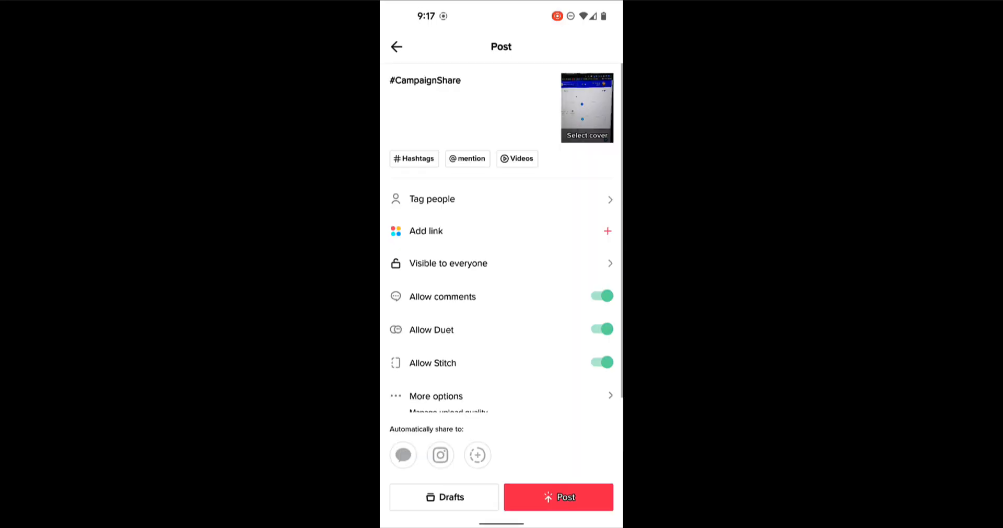
- Post the Campaign Share video to TikTok with its #CampaignShare caption
{"action": "left_click", "coordinate": [448, 80]}
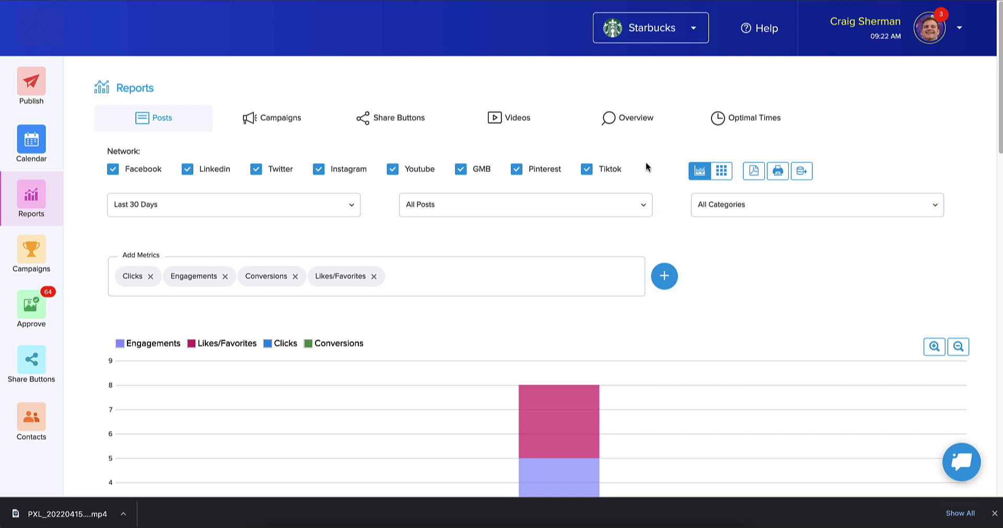
{"action": "mouse_move", "coordinate": [31, 199]}
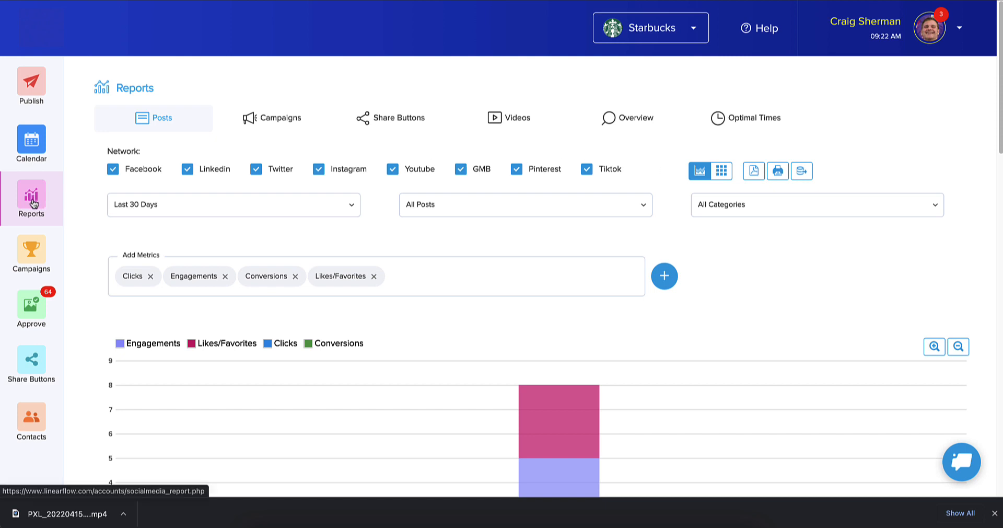
{"action": "mouse_move", "coordinate": [193, 220]}
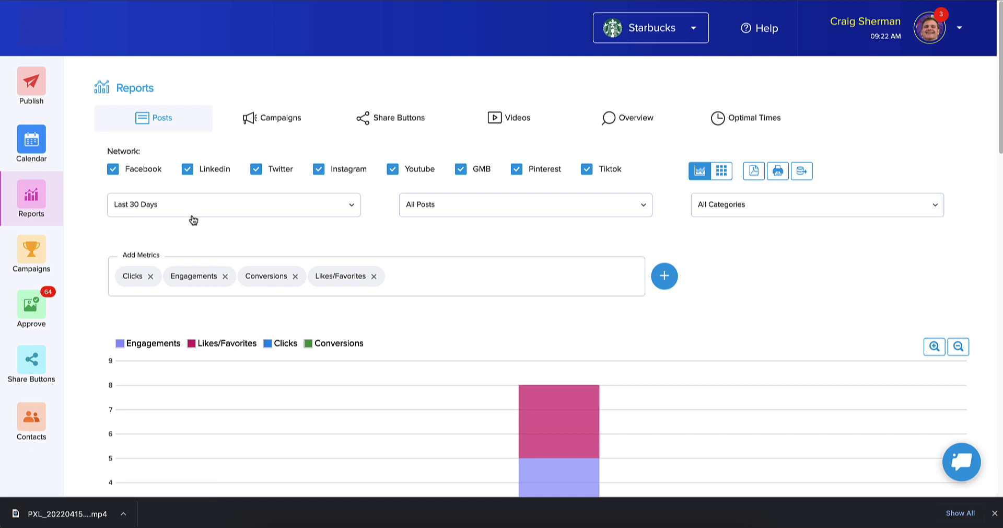
{"action": "scroll", "scroll_direction": "down", "scroll_amount": 3}
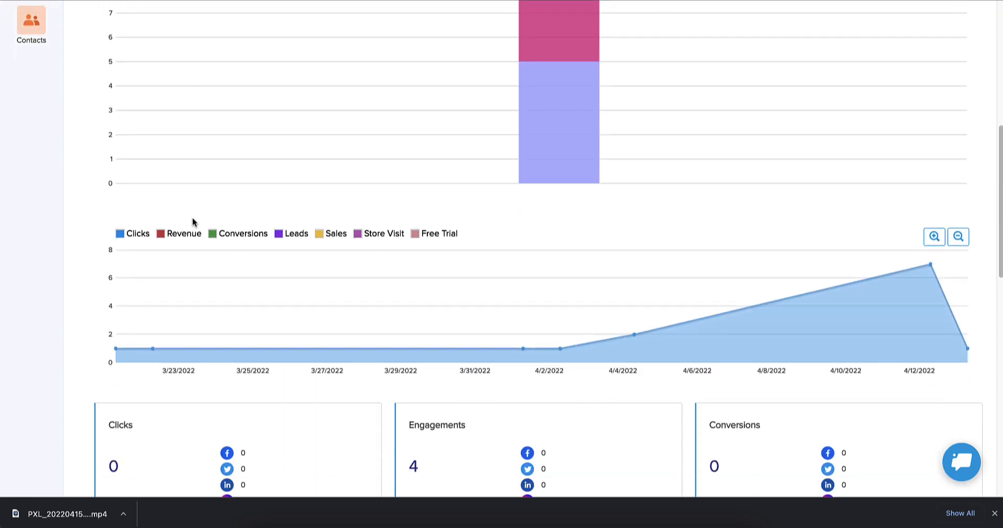
{"action": "scroll", "scroll_direction": "down", "scroll_amount": 3}
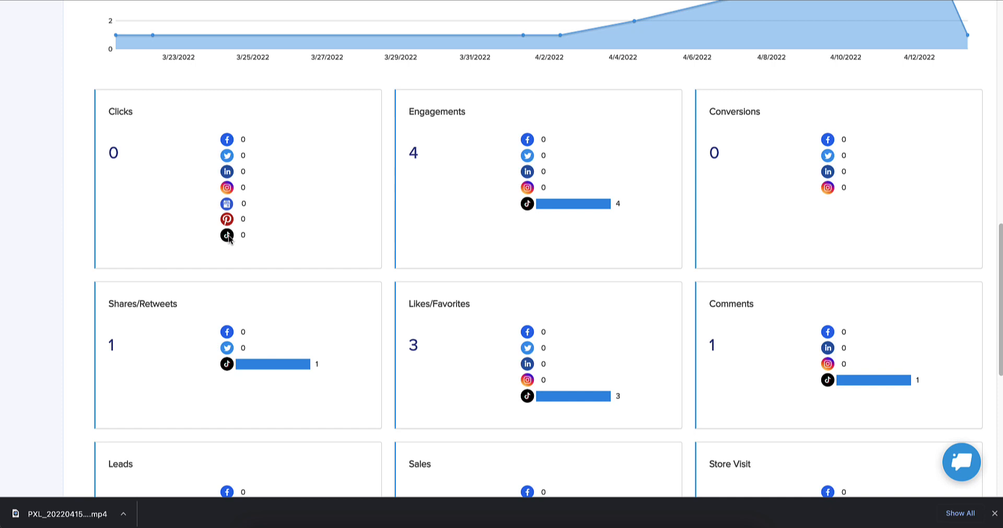
{"action": "scroll", "scroll_direction": "down", "scroll_amount": 3}
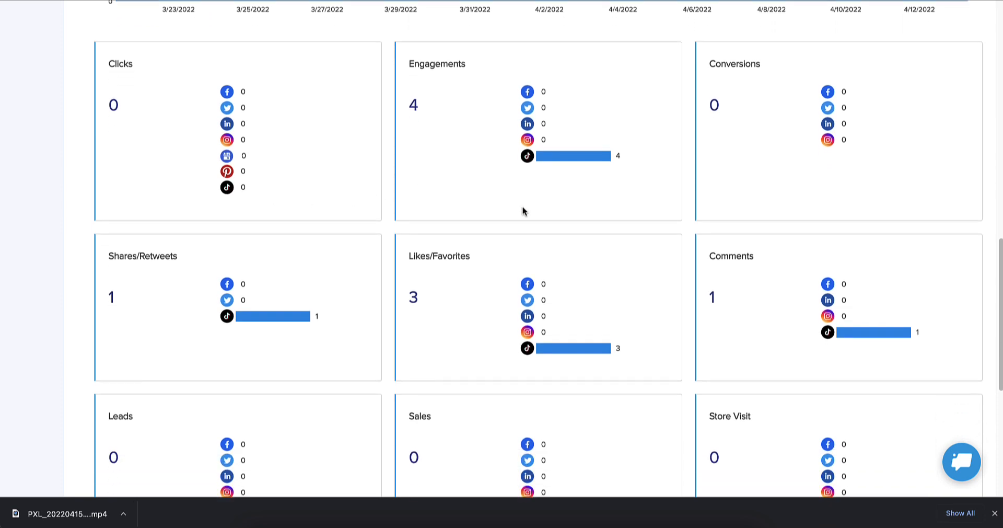
{"action": "scroll", "scroll_direction": "down", "scroll_amount": 3}
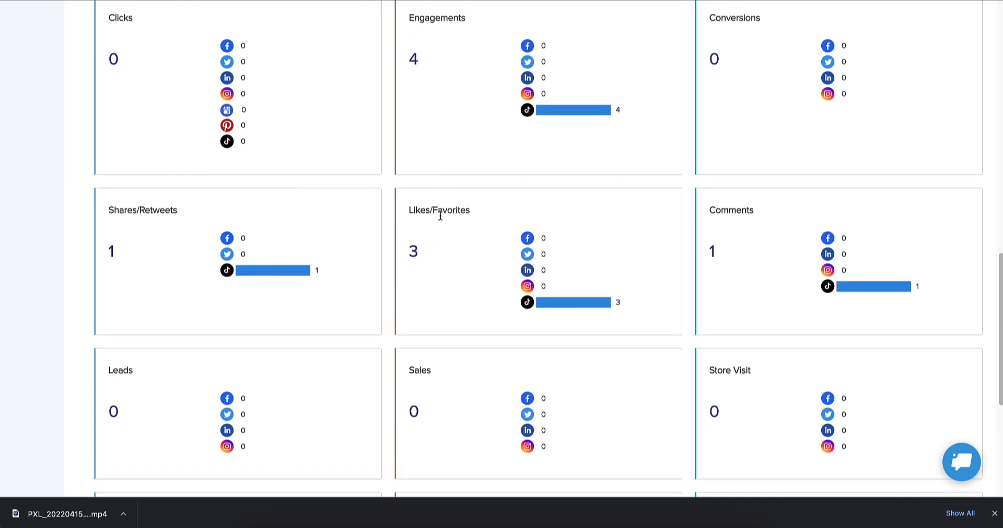
{"action": "scroll", "scroll_direction": "down", "scroll_amount": 3}
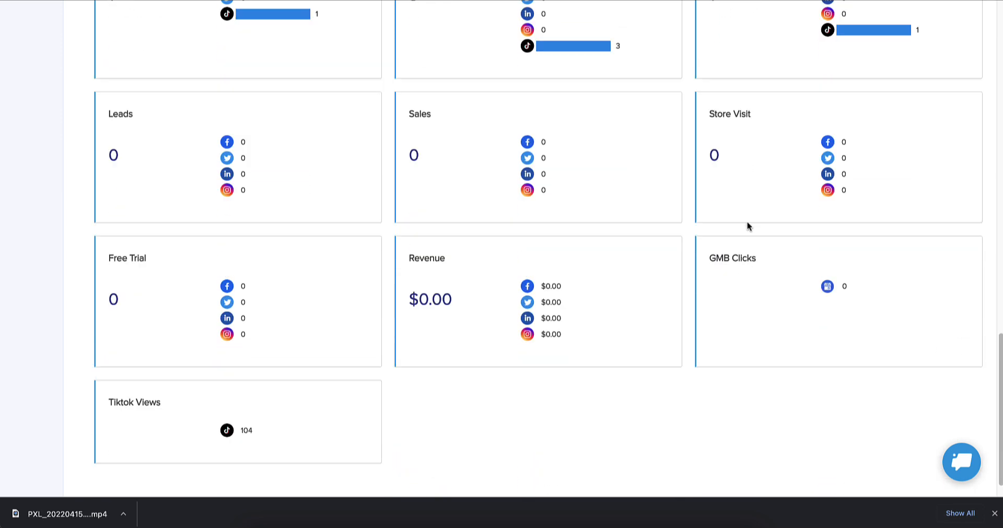
{"action": "scroll", "scroll_direction": "down", "scroll_amount": 3}
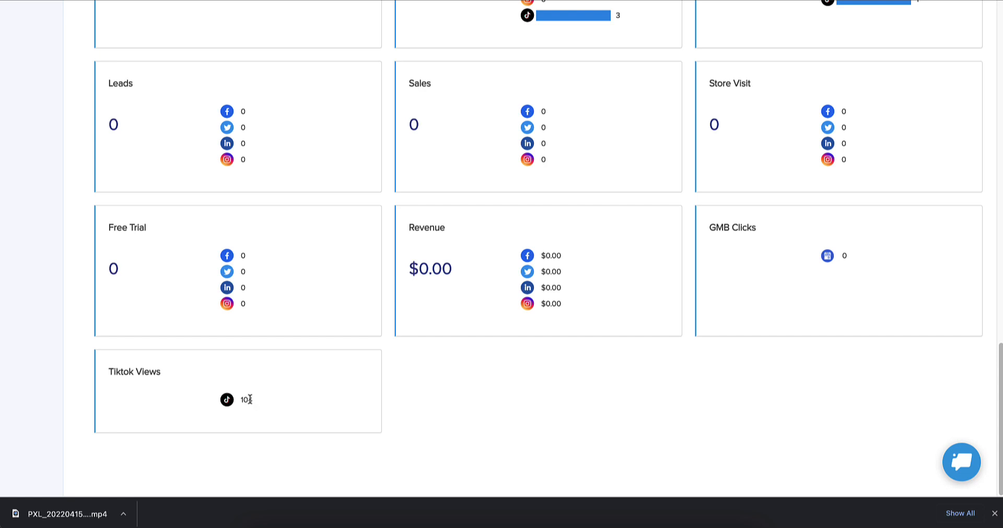
{"action": "mouse_move", "coordinate": [343, 322]}
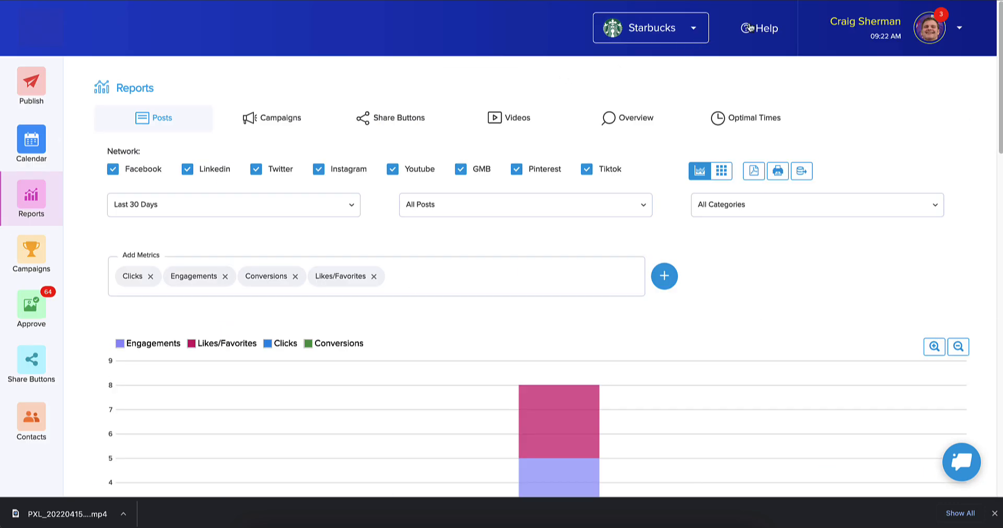
- Search the Help knowledge base for 'tiktok' to find the How to Post to TikTok article
{"action": "left_click", "coordinate": [761, 28]}
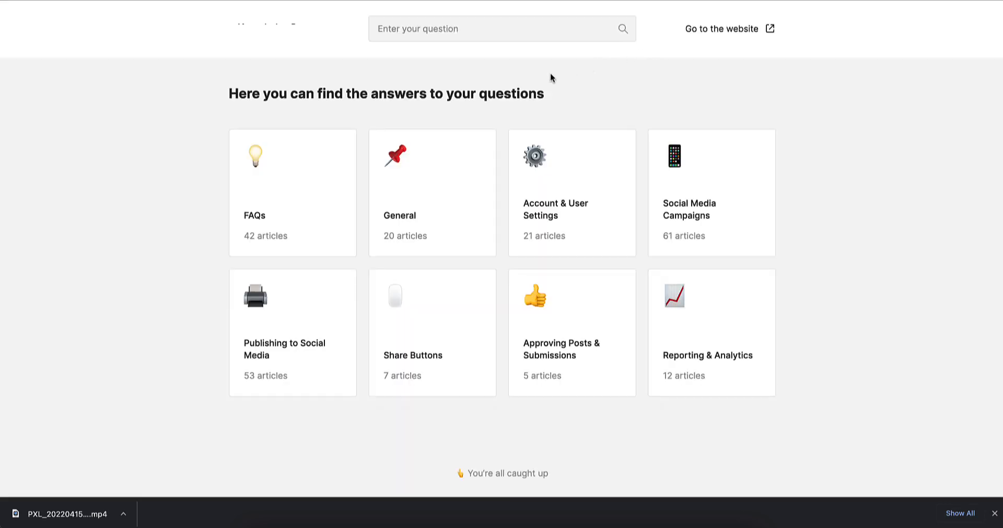
{"action": "type", "text": "tikto"}
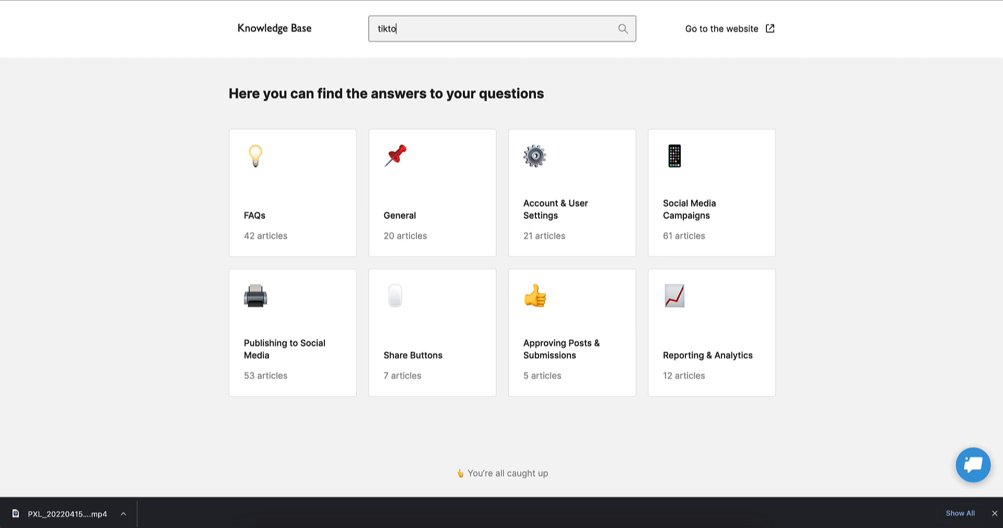
{"action": "type", "text": "k"}
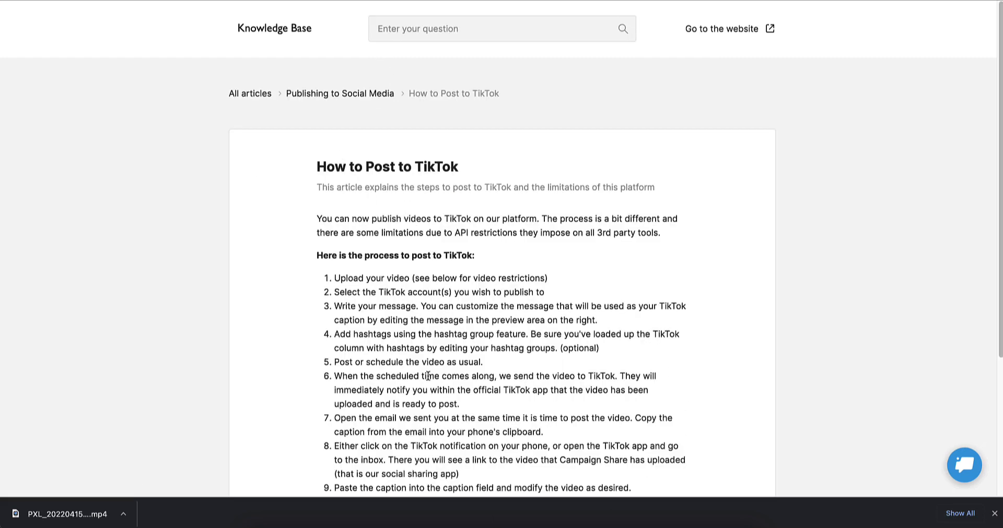
{"action": "scroll", "scroll_direction": "down", "scroll_amount": 3}
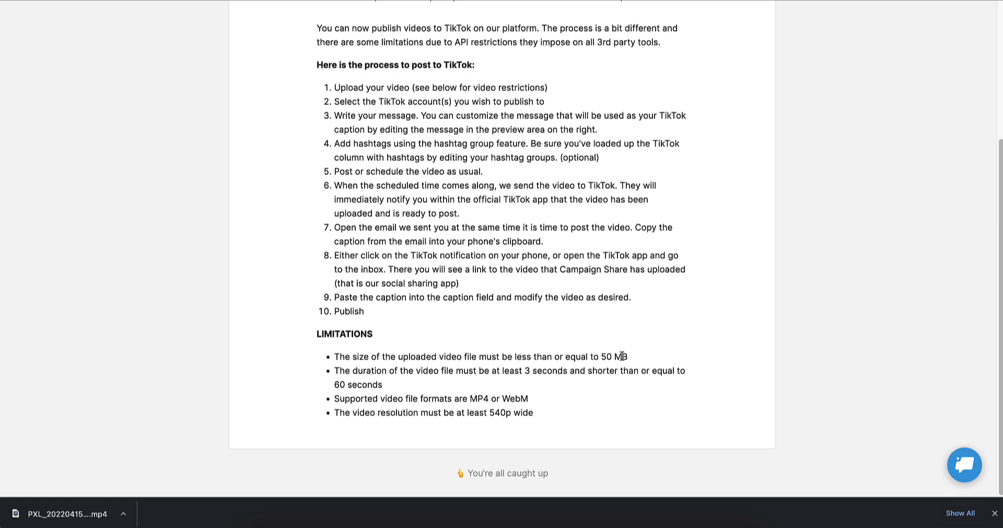
{"action": "mouse_move", "coordinate": [385, 361]}
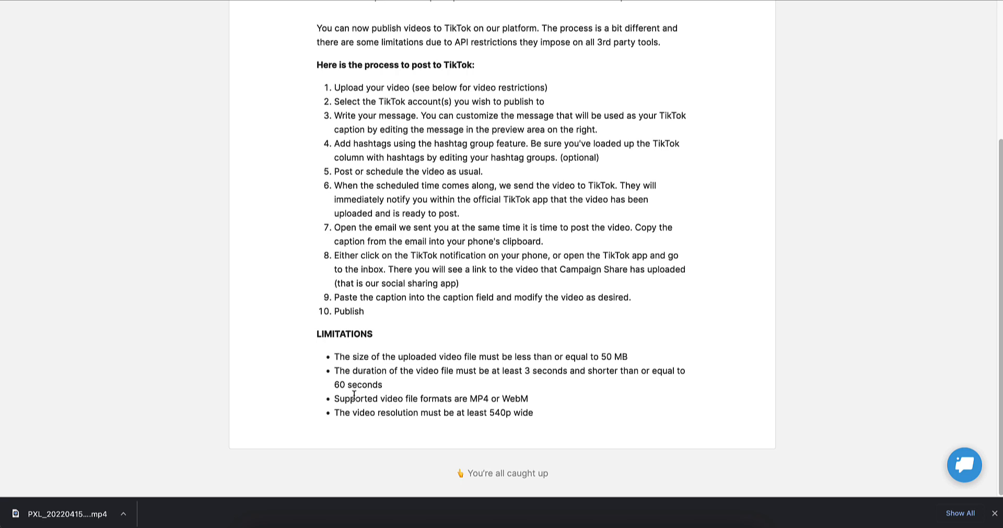
{"action": "mouse_move", "coordinate": [498, 402]}
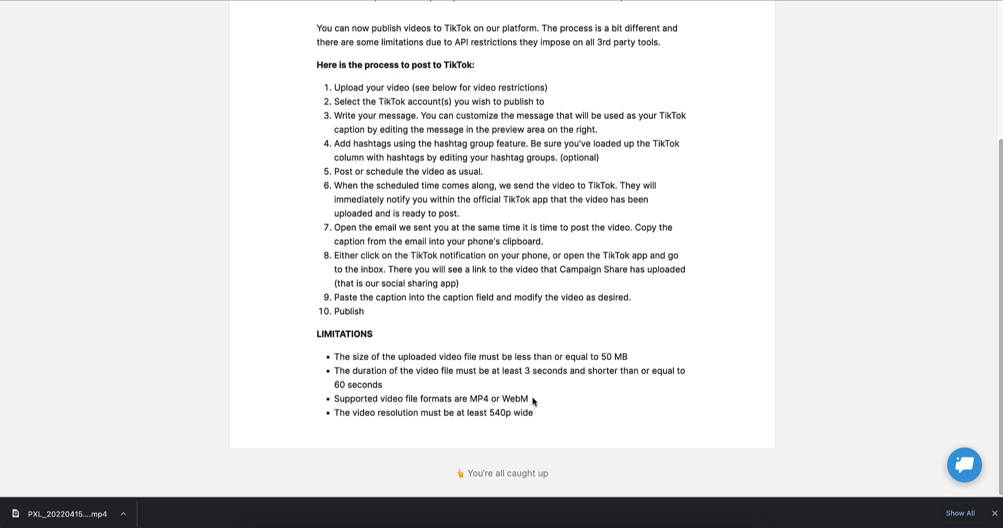
{"action": "mouse_move", "coordinate": [527, 413]}
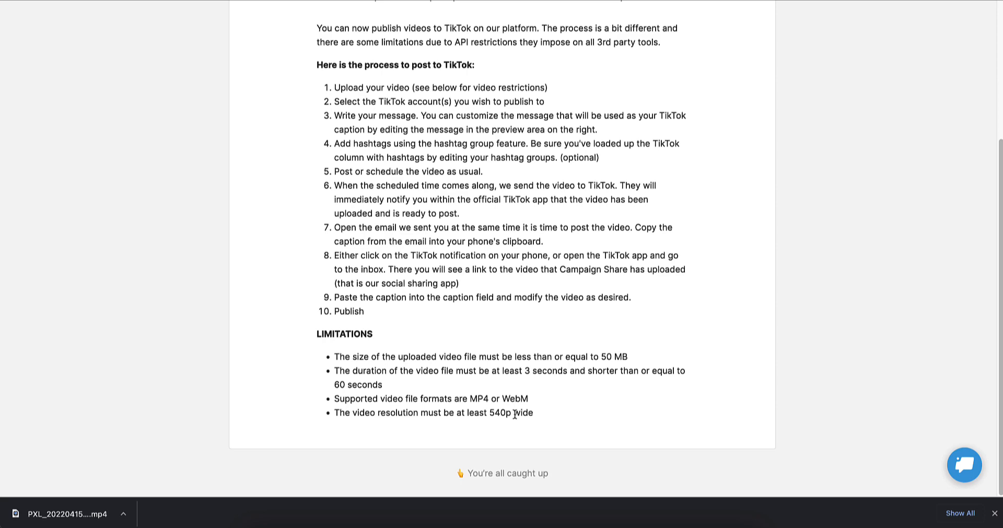
{"action": "scroll", "scroll_direction": "up", "scroll_amount": 3}
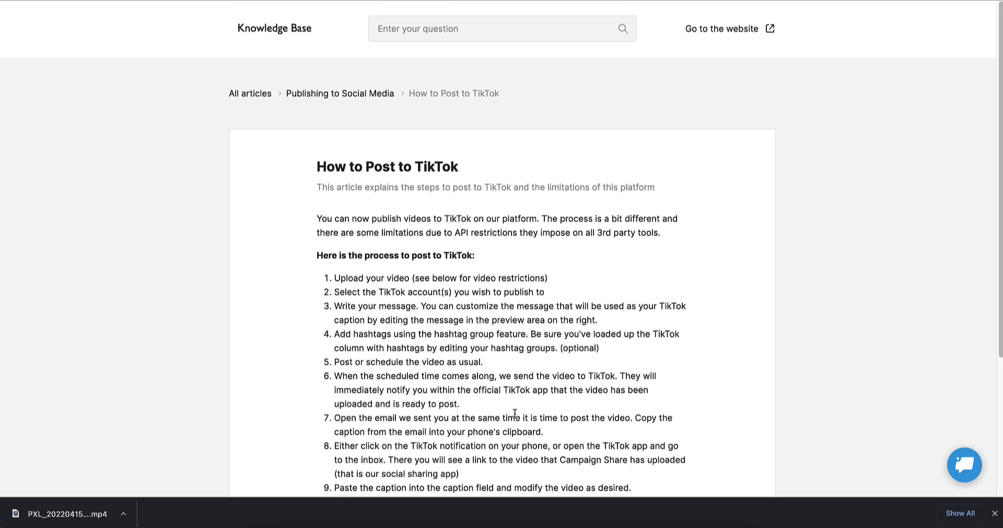